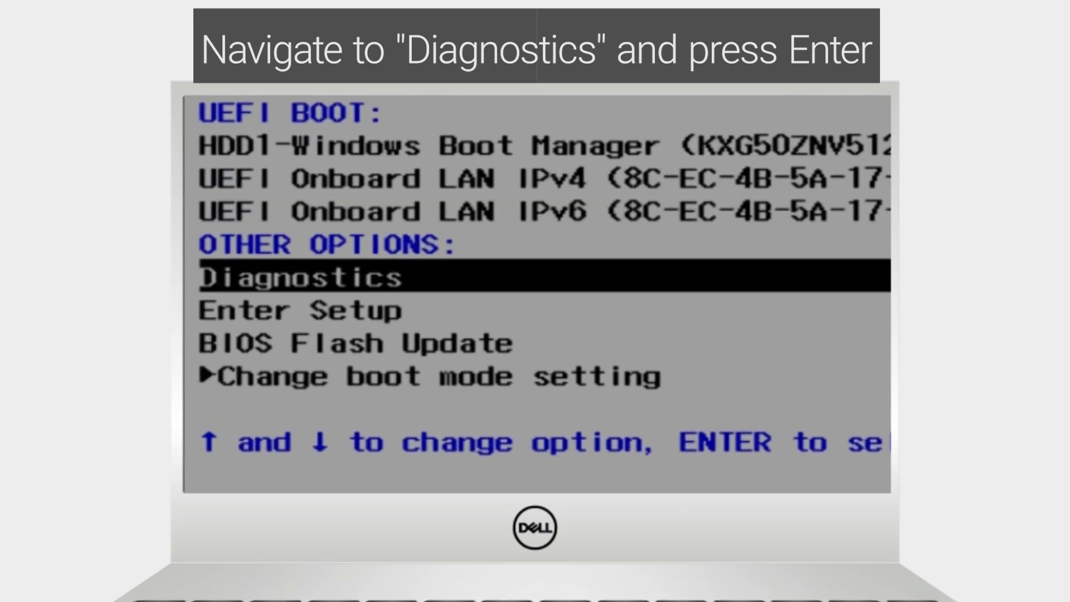
Step: Start the highlighted Diagnostics option from the one-time boot choices
{"action": "key", "text": "Return"}
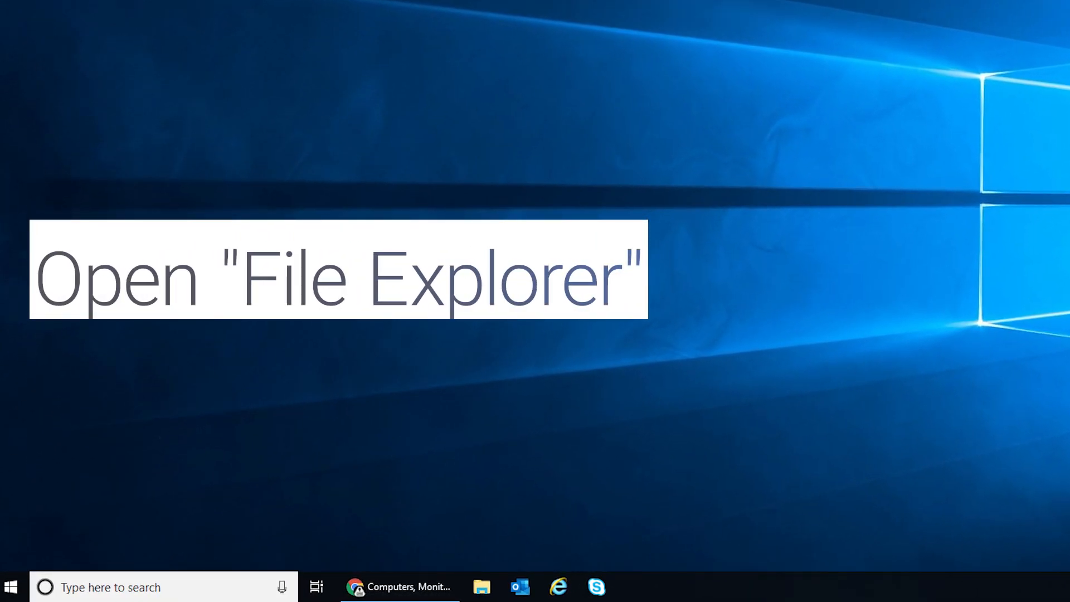
Step: Browse to C:\Users and enter the user's own profile folder
{"action": "left_click", "coordinate": [482, 588]}
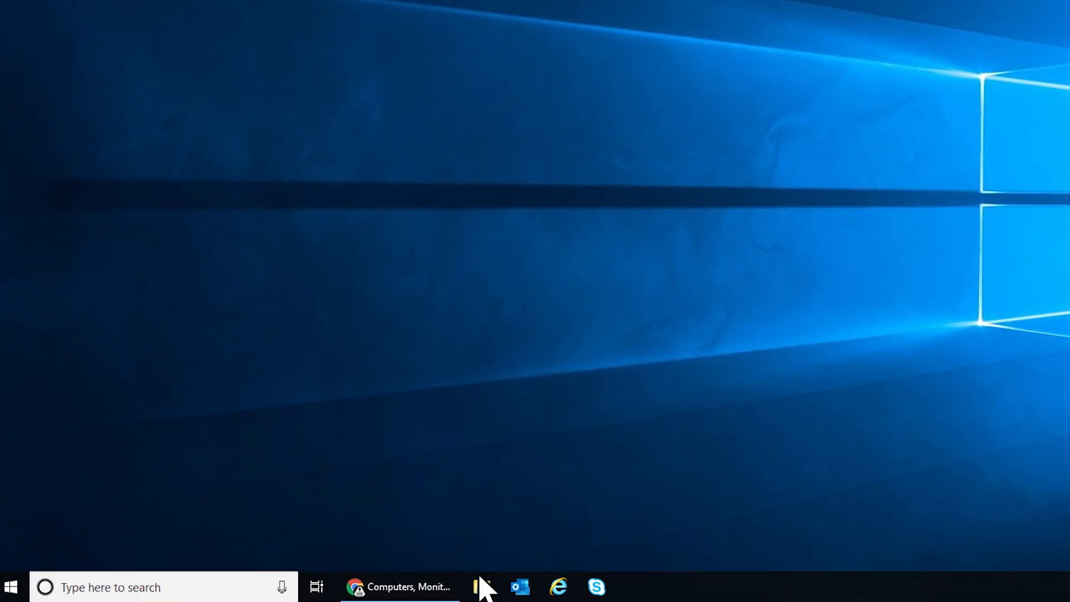
{"action": "left_click", "coordinate": [485, 588]}
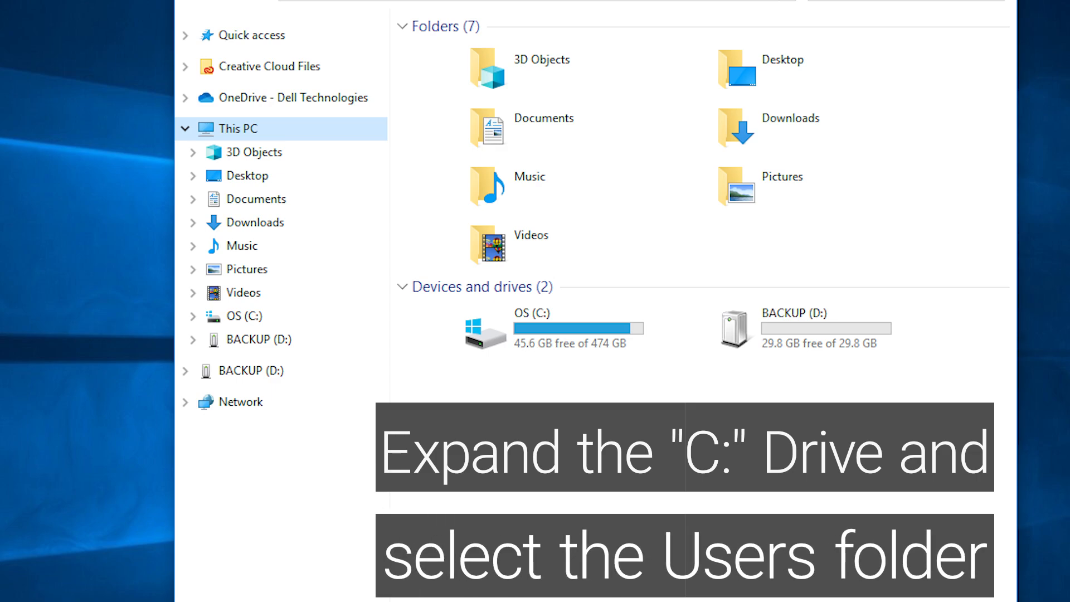
{"action": "mouse_move", "coordinate": [599, 372]}
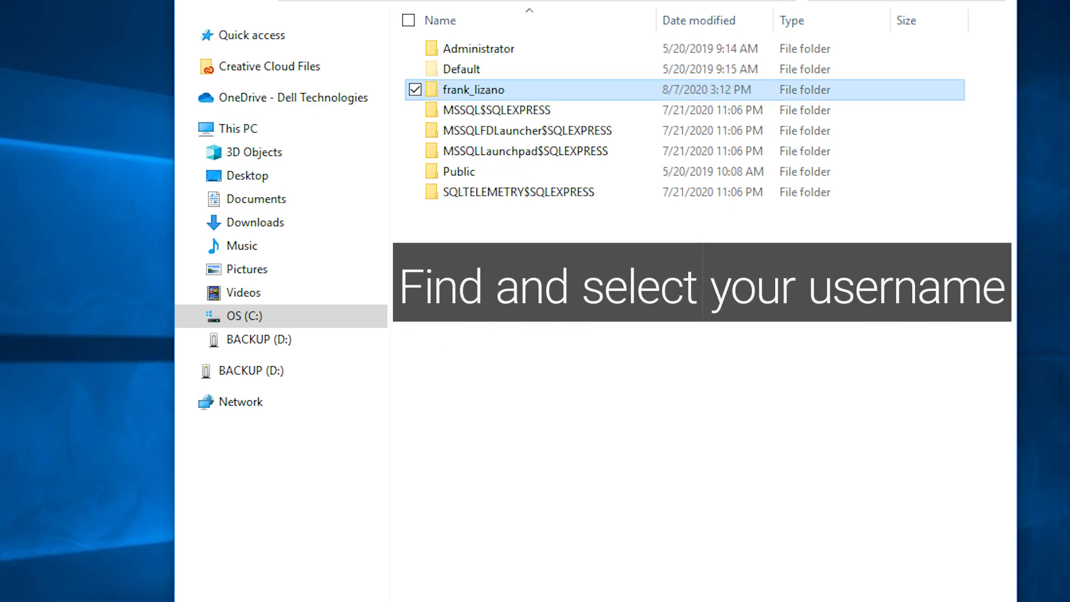
{"action": "mouse_move", "coordinate": [502, 109]}
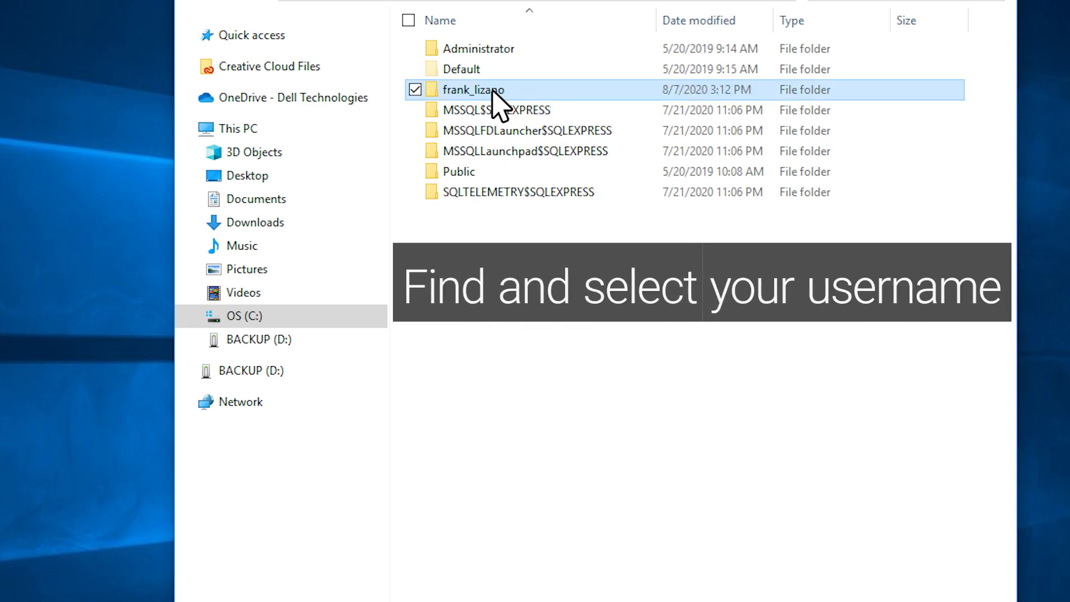
{"action": "double_click", "coordinate": [473, 89]}
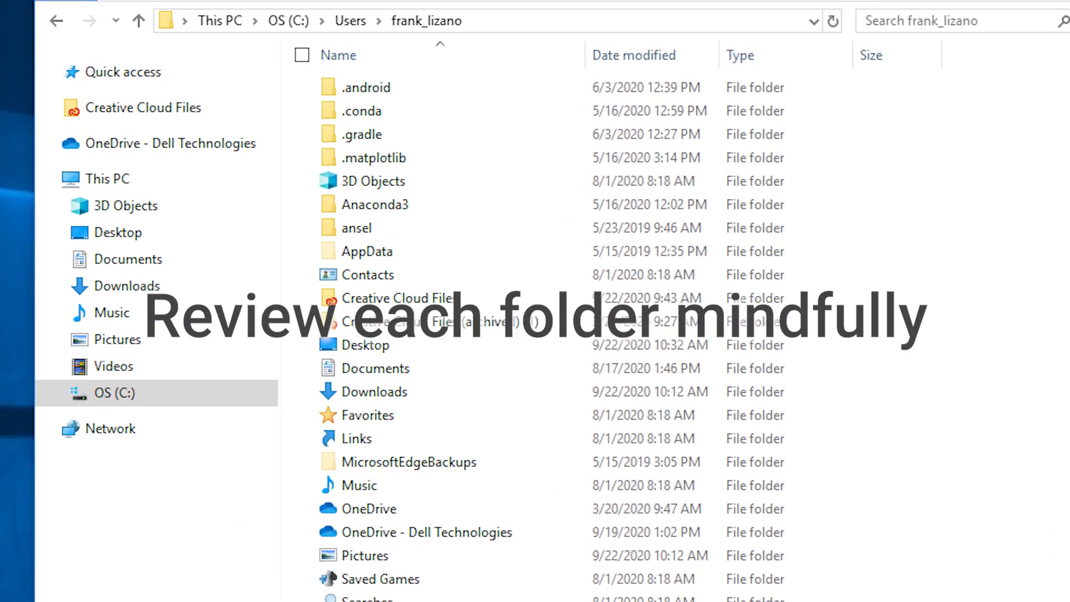
{"action": "scroll", "scroll_direction": "down", "scroll_amount": 3}
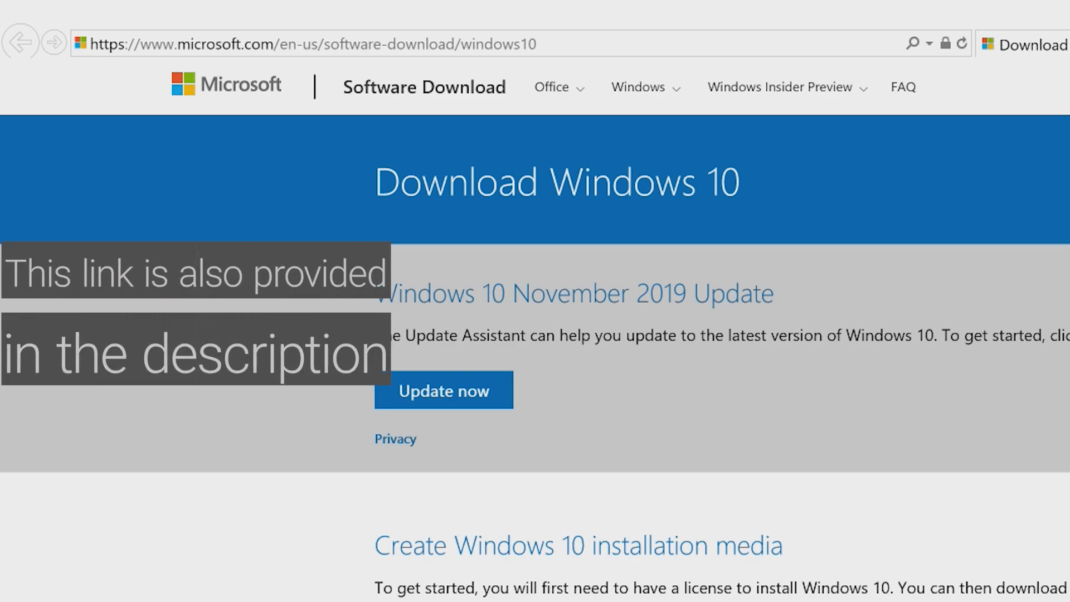
Step: Request the MediaCreationTool1909.exe download via 'Download tool now'
{"action": "left_click", "coordinate": [285, 336]}
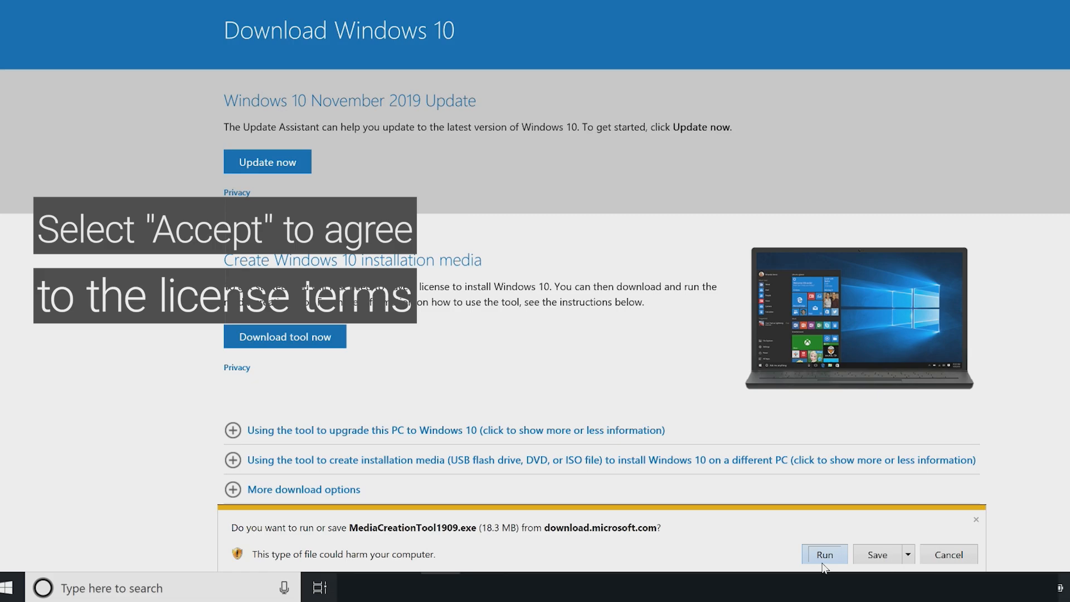
Step: Run the tool, accept the license, choose installation media for another PC with default language and edition on a USB flash drive
{"action": "left_click", "coordinate": [824, 554]}
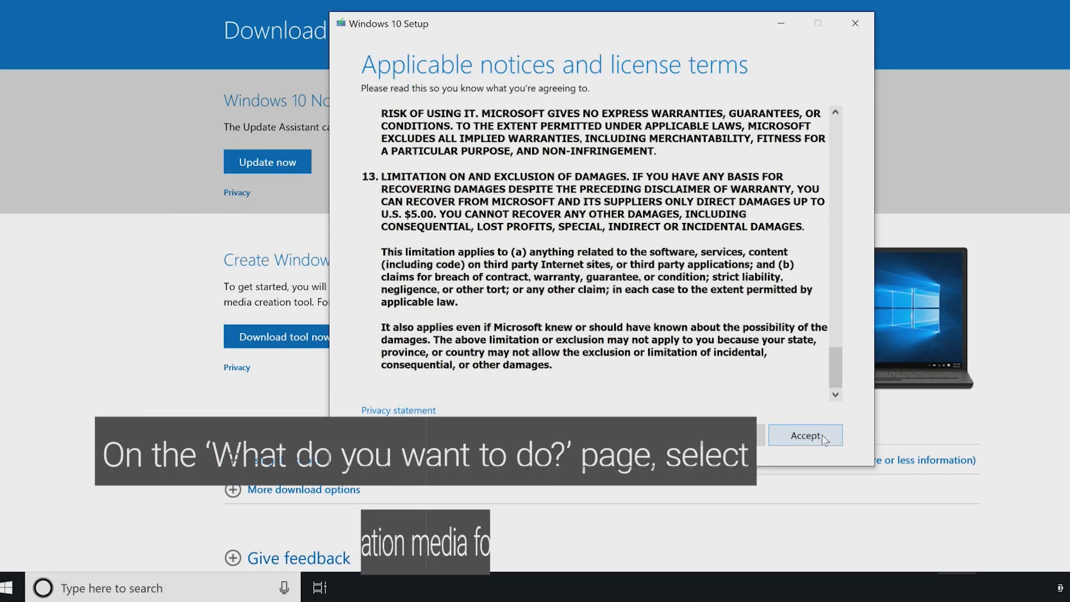
{"action": "left_click", "coordinate": [805, 436]}
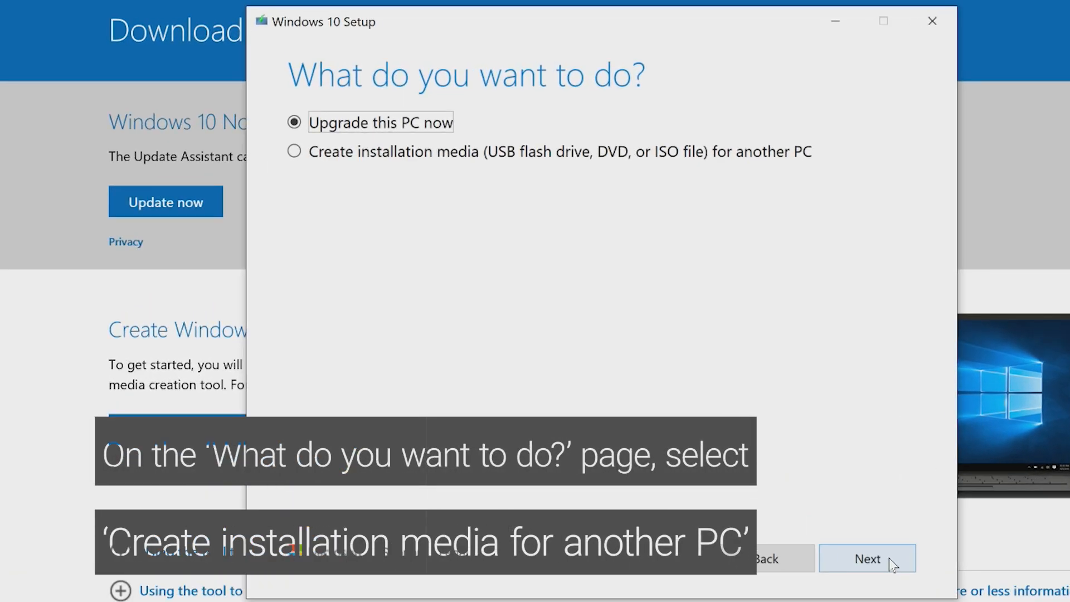
{"action": "mouse_move", "coordinate": [470, 265]}
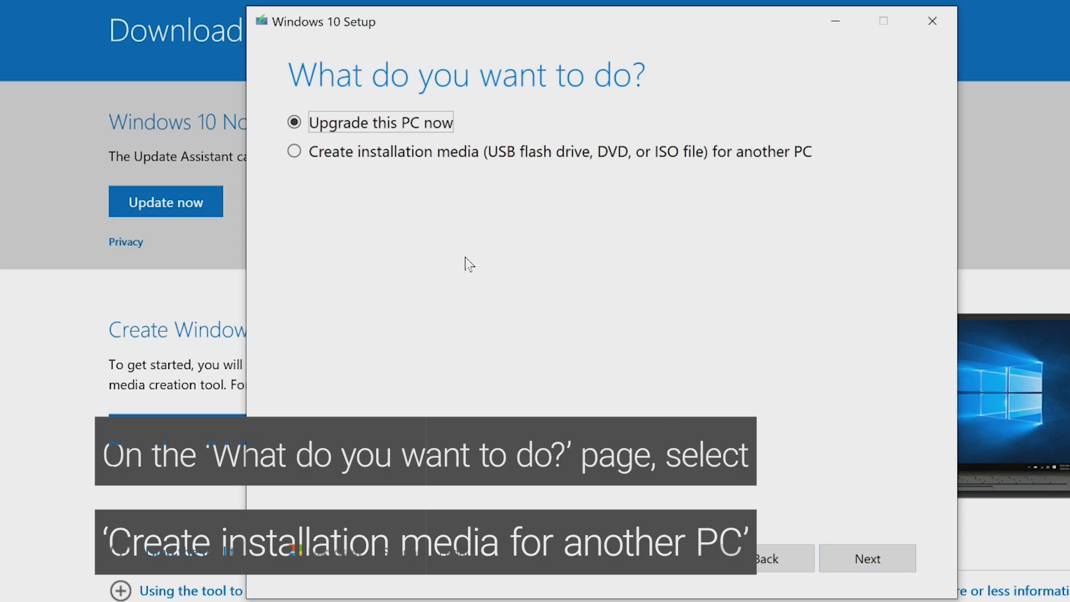
{"action": "left_click", "coordinate": [293, 152]}
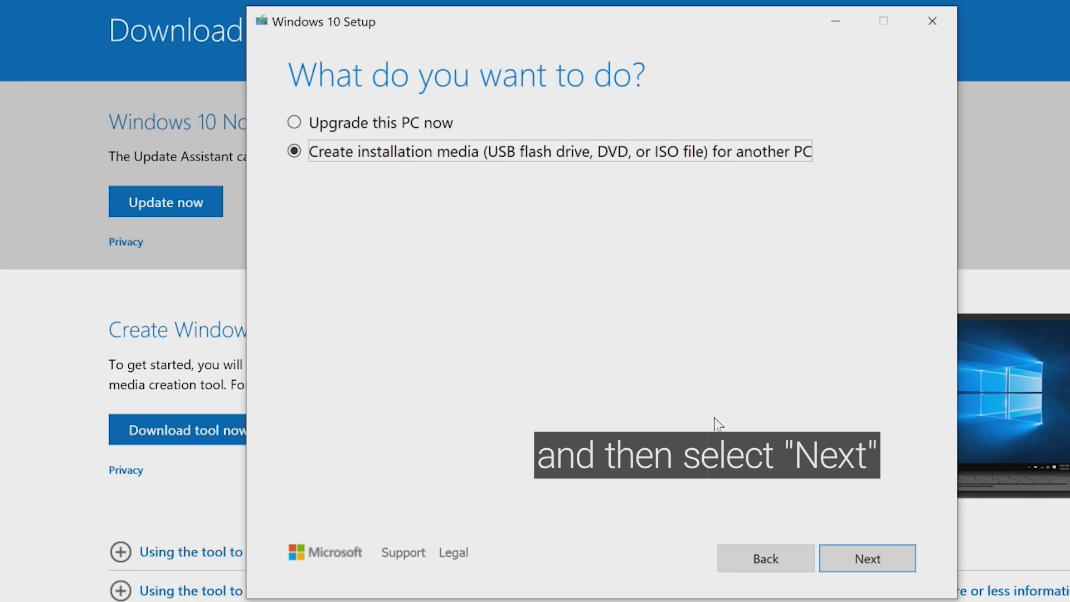
{"action": "left_click", "coordinate": [868, 558]}
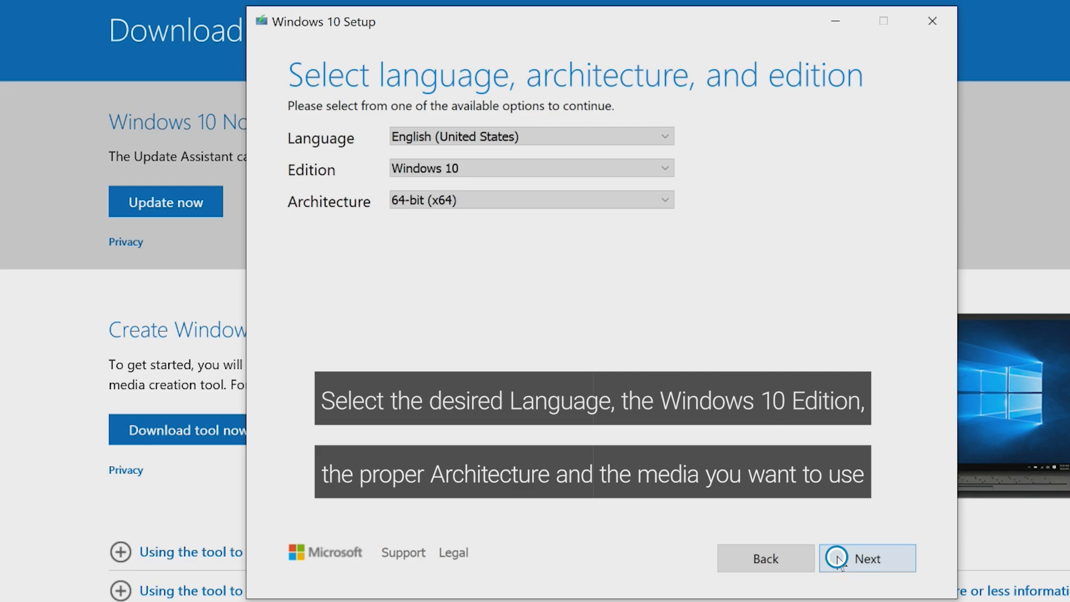
{"action": "left_click", "coordinate": [867, 558]}
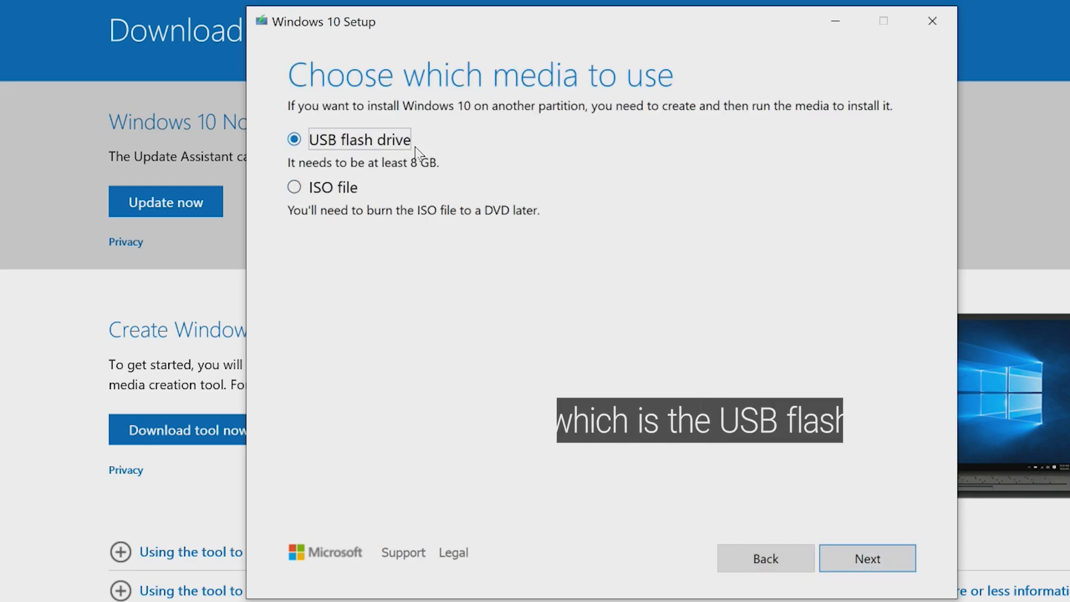
{"action": "left_click", "coordinate": [867, 559]}
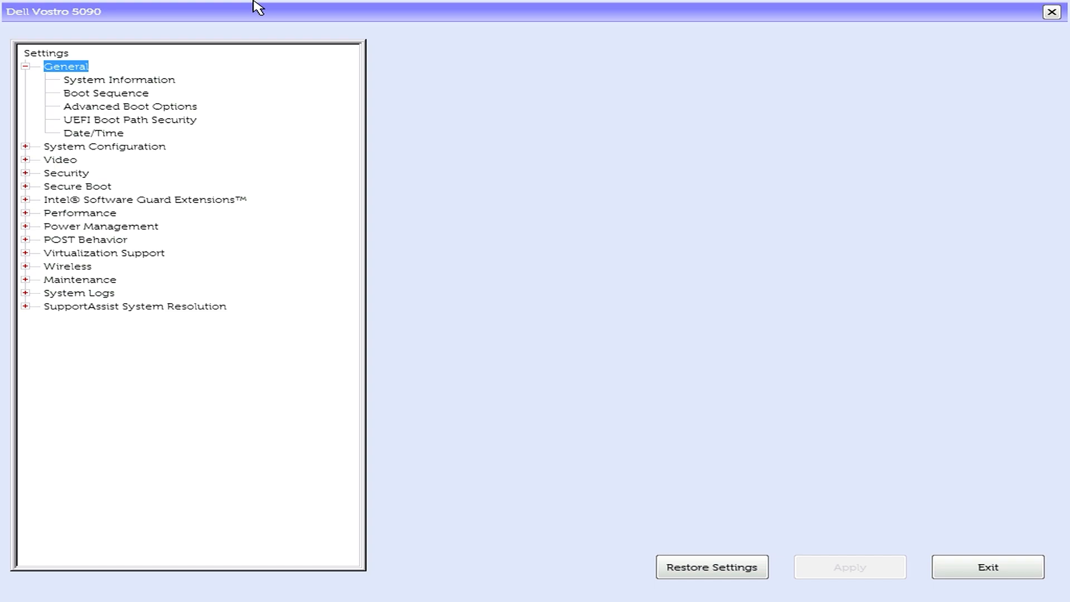
{"action": "mouse_move", "coordinate": [32, 175]}
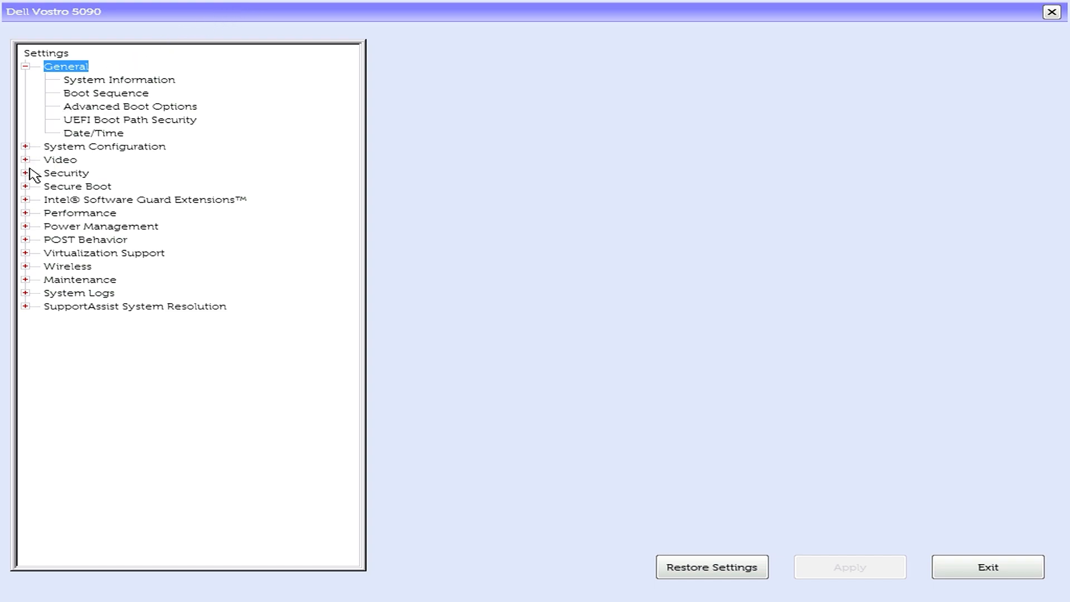
Step: Confirm Secure Boot Enable is unchecked, then view Advanced Boot Options with legacy option ROMs enabled
{"action": "left_click", "coordinate": [25, 187]}
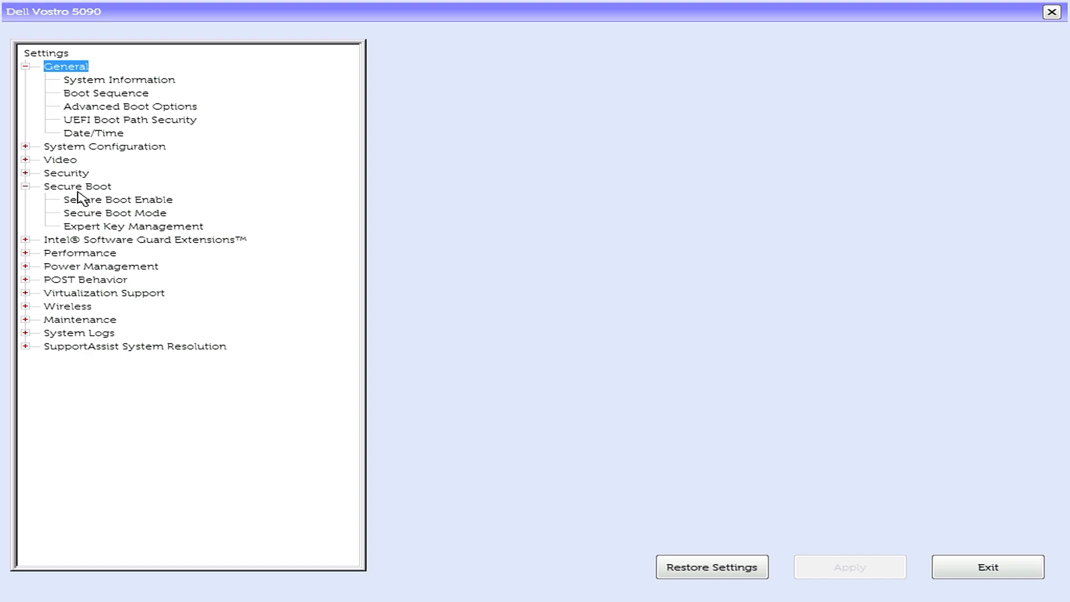
{"action": "left_click", "coordinate": [117, 199]}
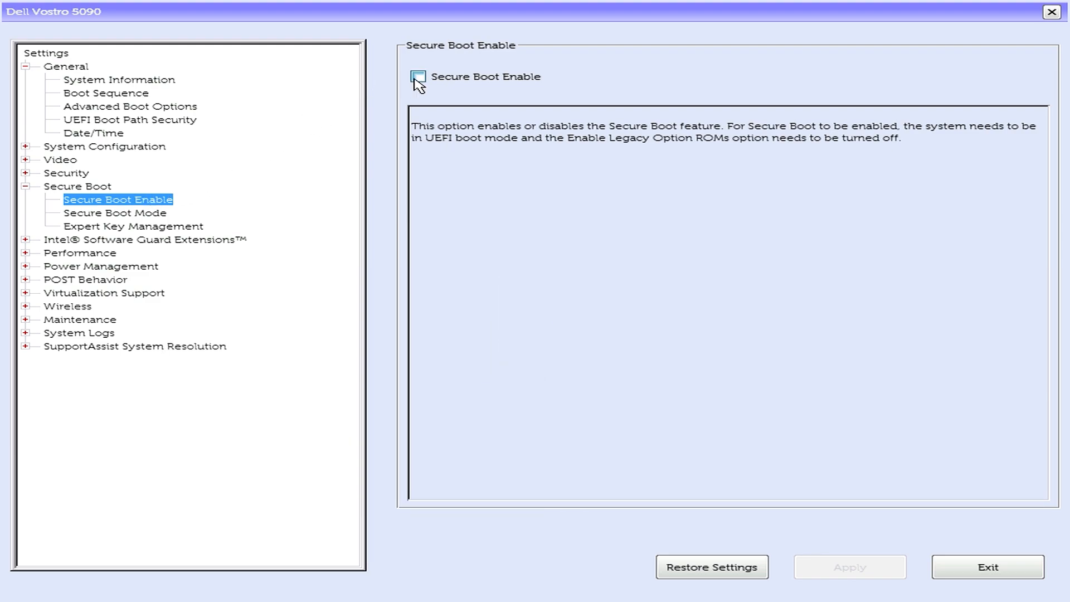
{"action": "mouse_move", "coordinate": [145, 107]}
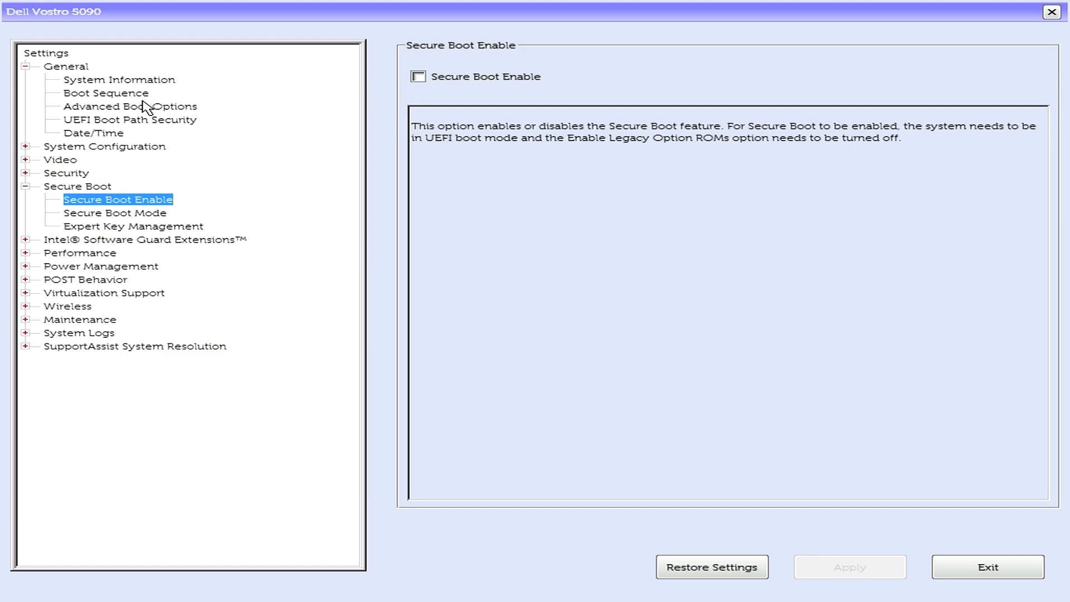
{"action": "left_click", "coordinate": [130, 106]}
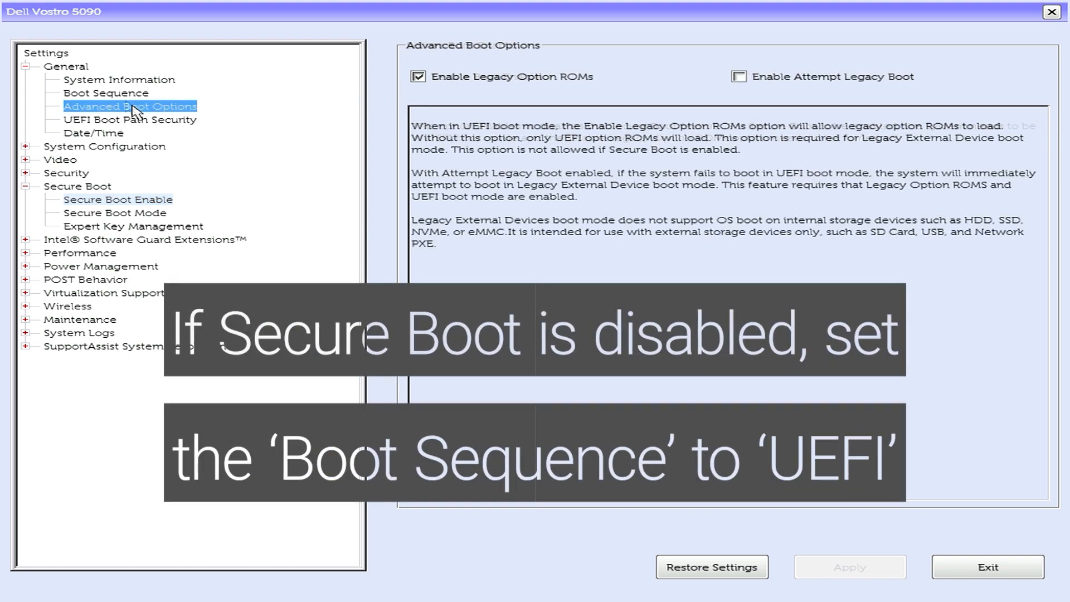
Step: Set the boot list to UEFI, turn off legacy option ROMs and leave Secure Boot disabled
{"action": "left_click", "coordinate": [105, 93]}
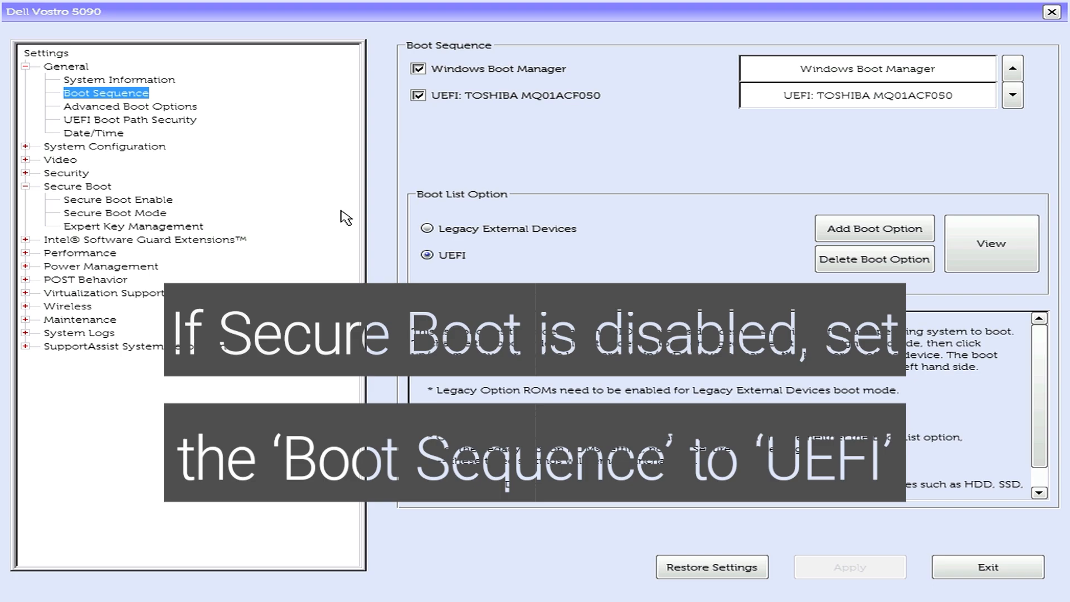
{"action": "left_click", "coordinate": [443, 254]}
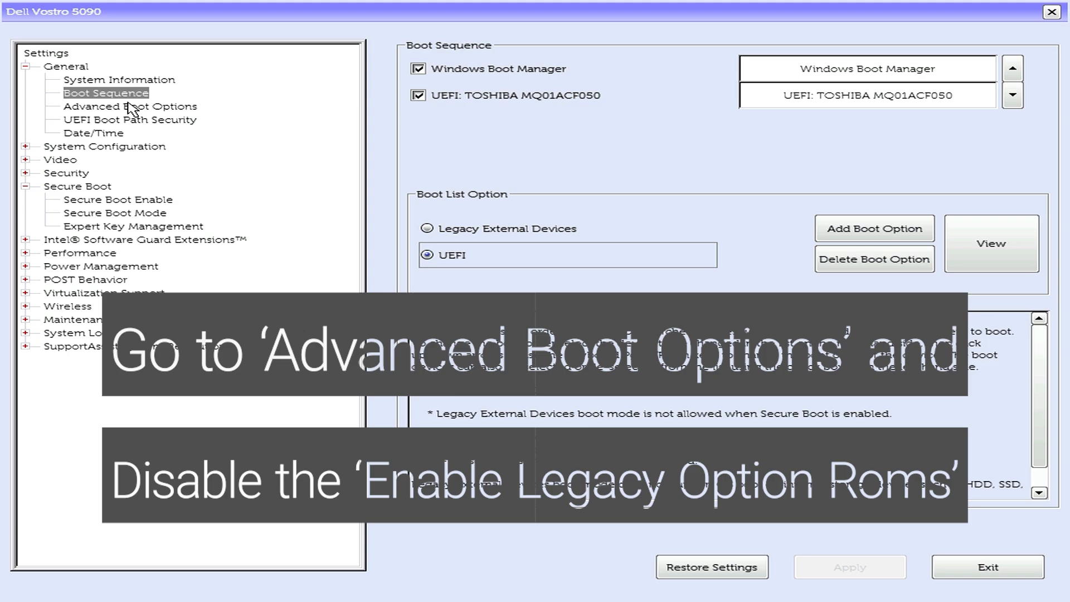
{"action": "left_click", "coordinate": [131, 105]}
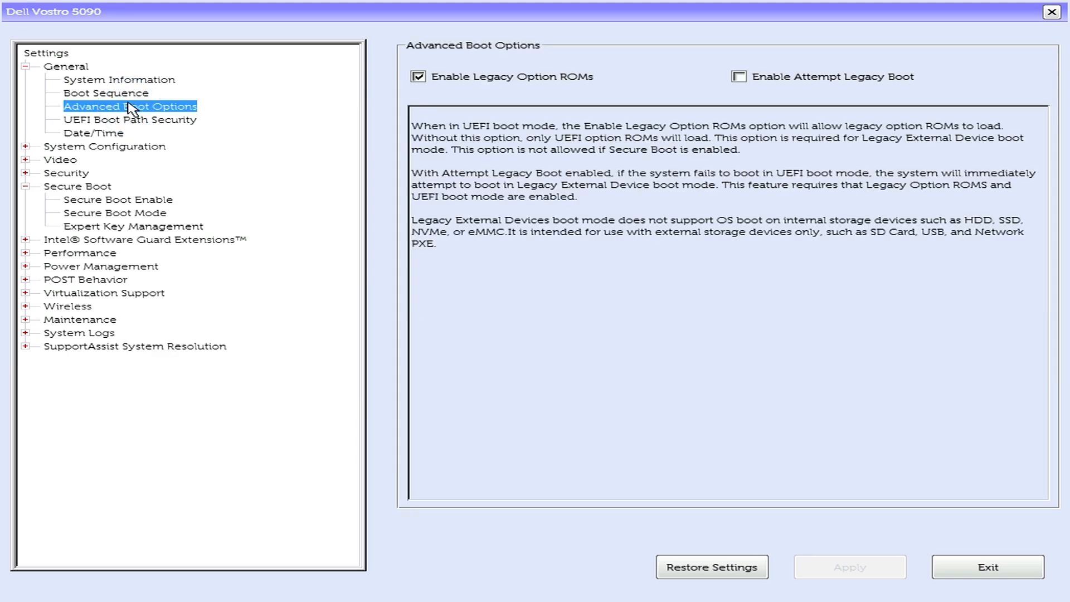
{"action": "left_click", "coordinate": [418, 76]}
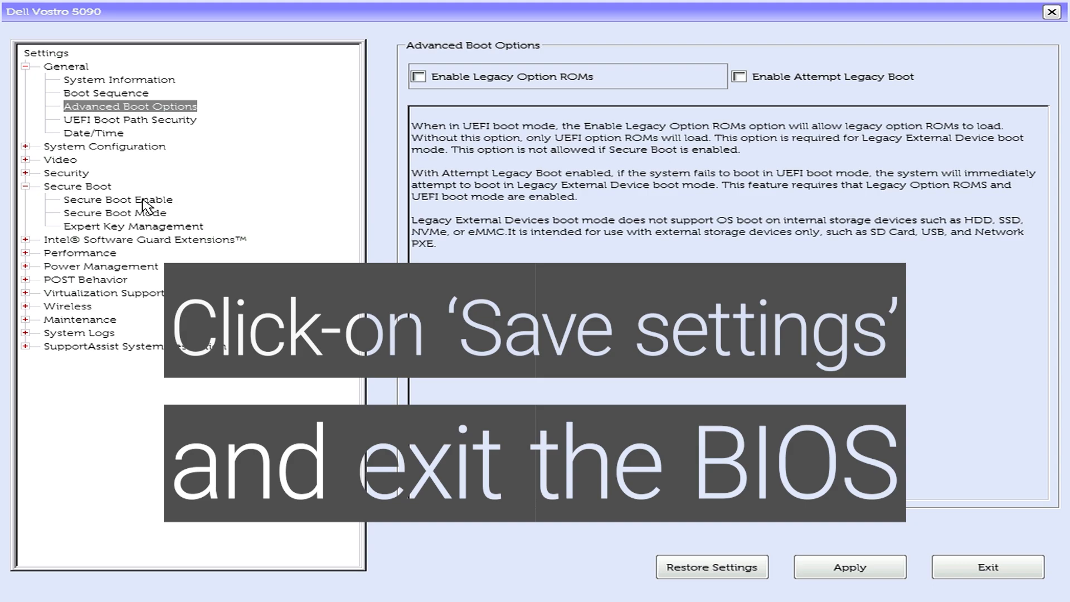
{"action": "left_click", "coordinate": [117, 199]}
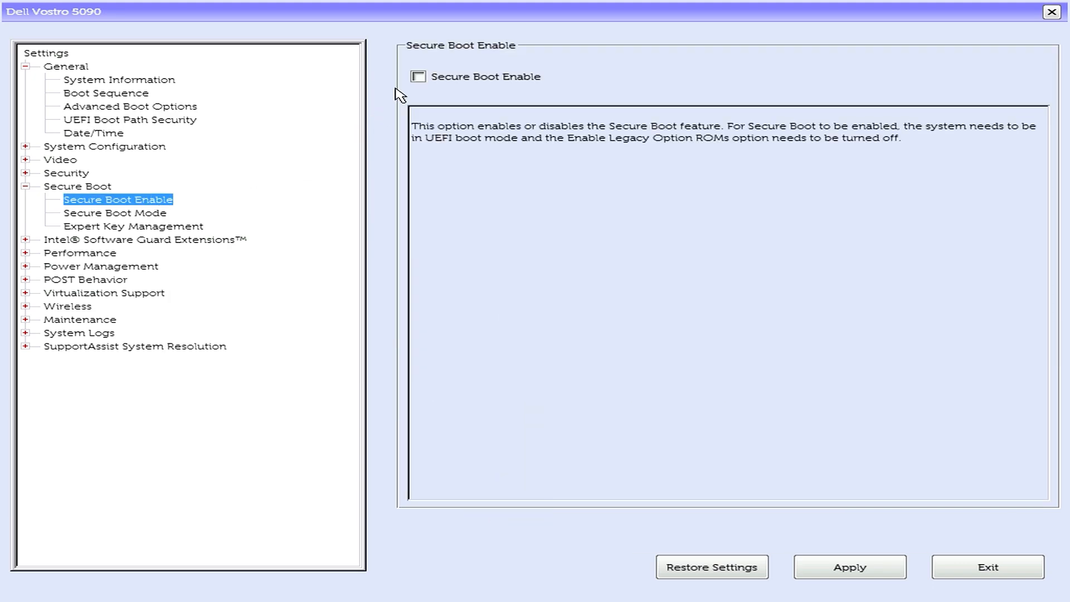
{"action": "mouse_move", "coordinate": [658, 411]}
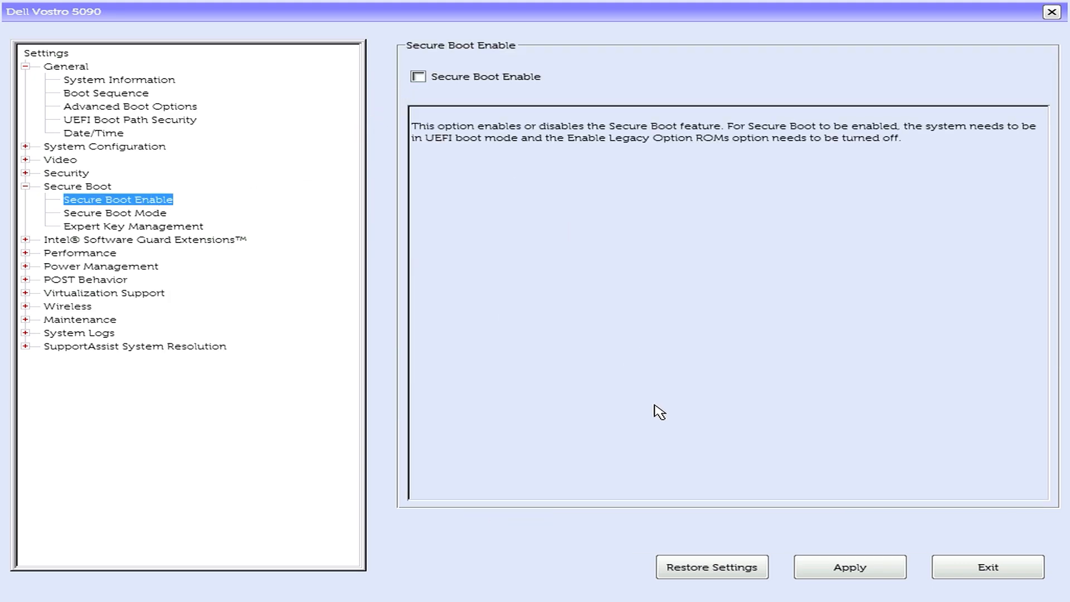
Step: Apply the BIOS changes and exit to reboot into Windows Setup
{"action": "left_click", "coordinate": [850, 568]}
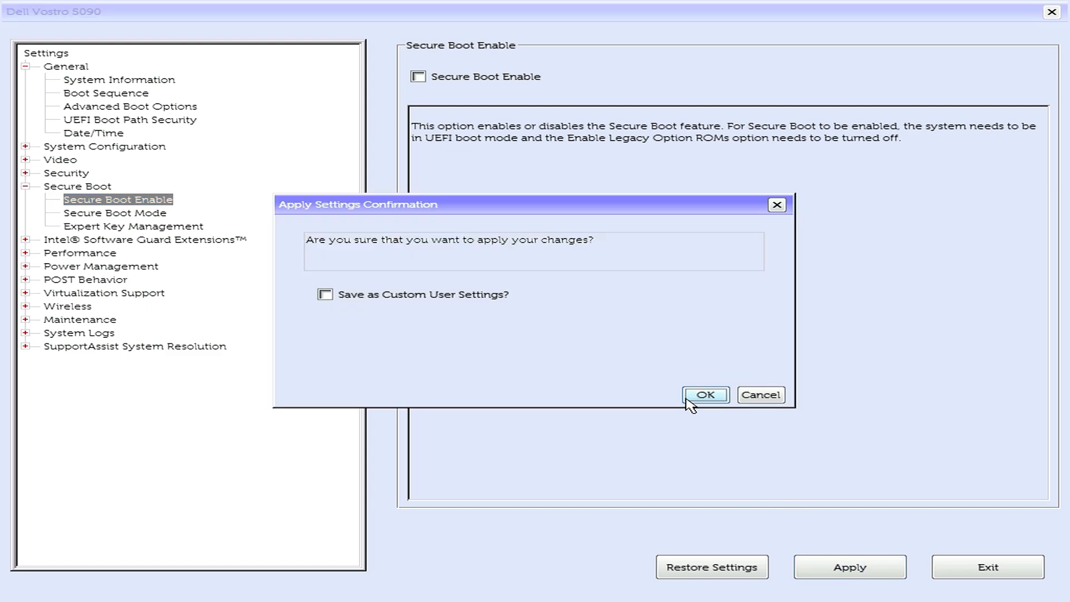
{"action": "left_click", "coordinate": [705, 395]}
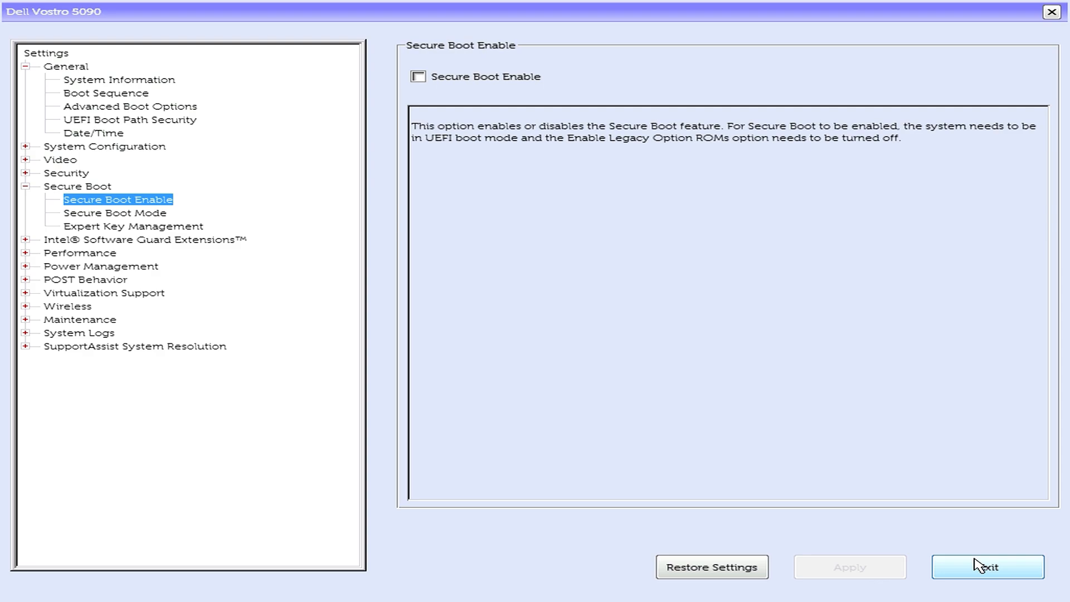
{"action": "left_click", "coordinate": [987, 567]}
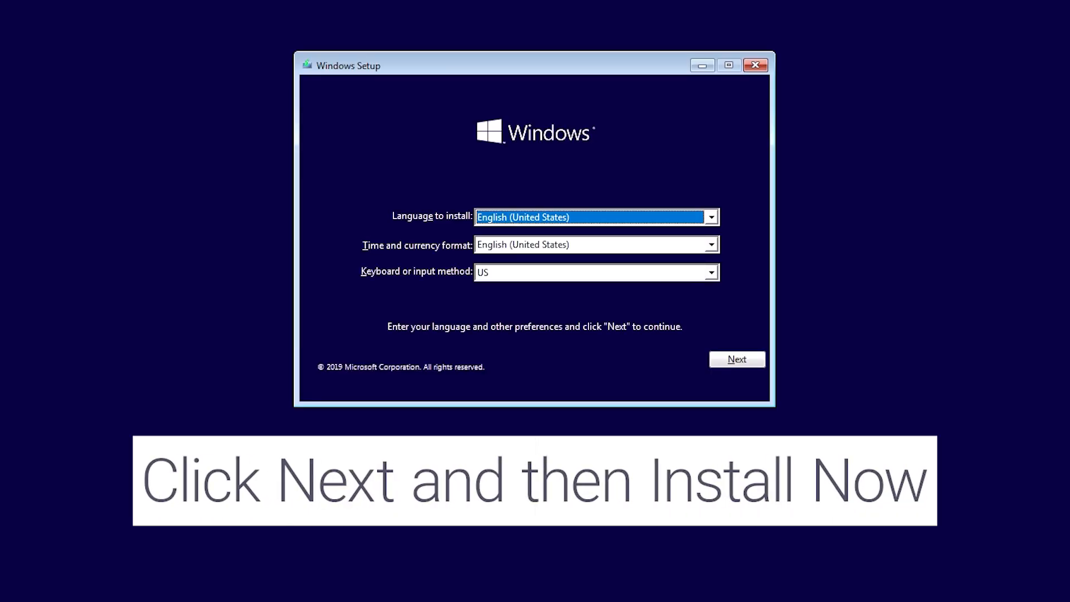
Step: Keep English (United States) defaults, Install now, accept the license and choose Custom: Install Windows only
{"action": "left_click", "coordinate": [737, 359]}
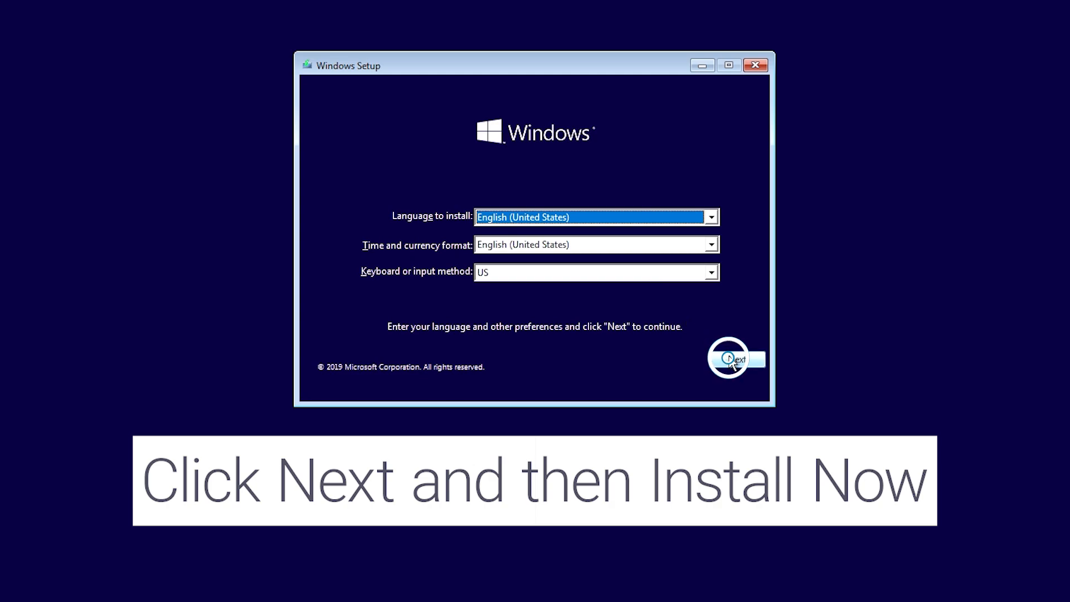
{"action": "left_click", "coordinate": [736, 359]}
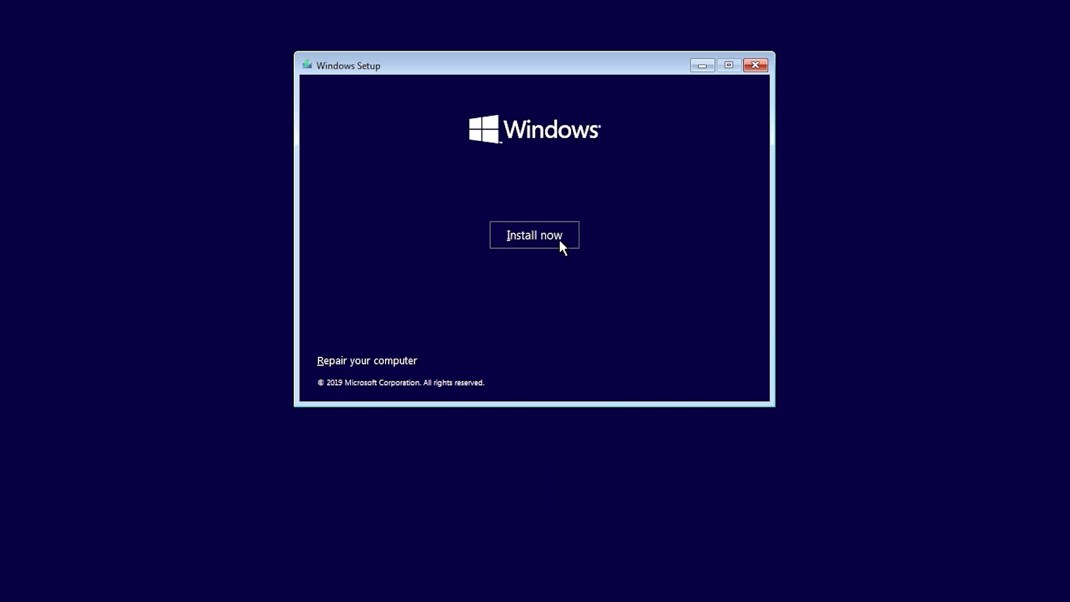
{"action": "left_click", "coordinate": [534, 235]}
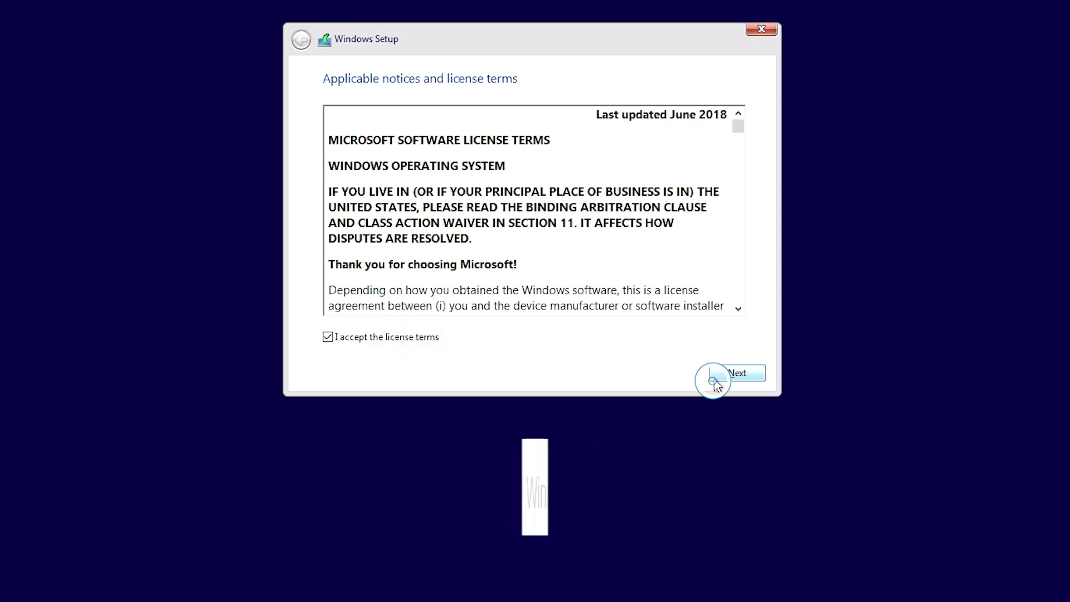
{"action": "left_click", "coordinate": [737, 373]}
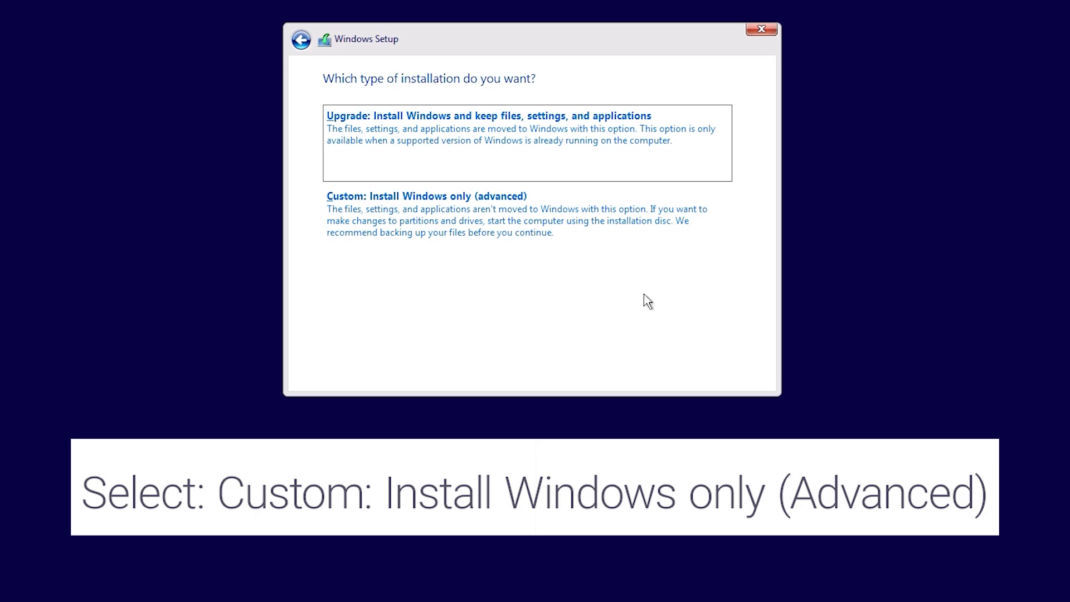
{"action": "left_click", "coordinate": [425, 196]}
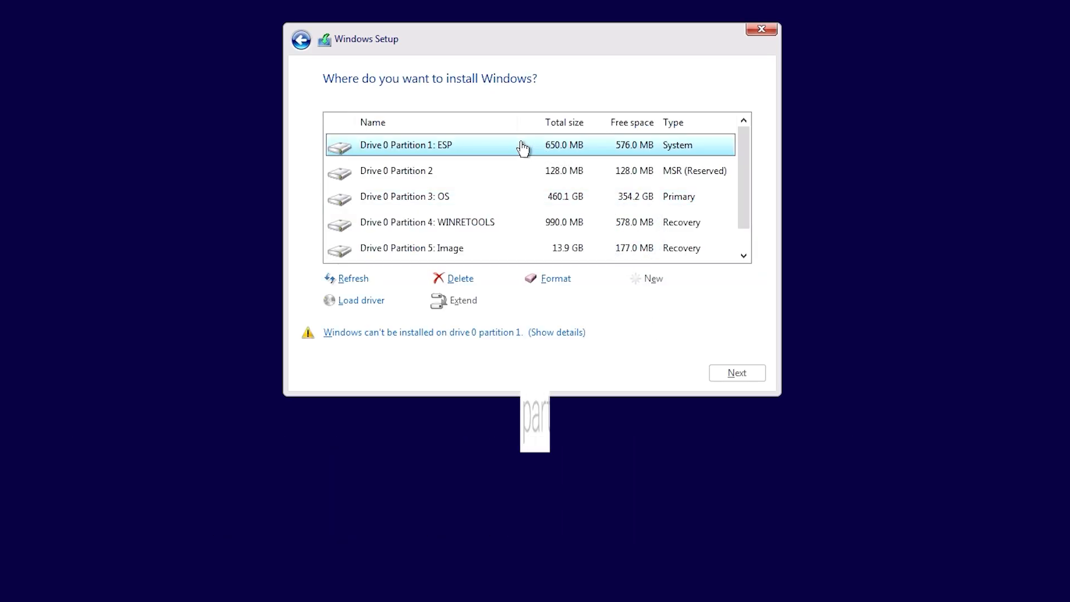
Step: Delete all Drive 0 partitions and install Windows on the remaining unallocated space
{"action": "left_click", "coordinate": [459, 278]}
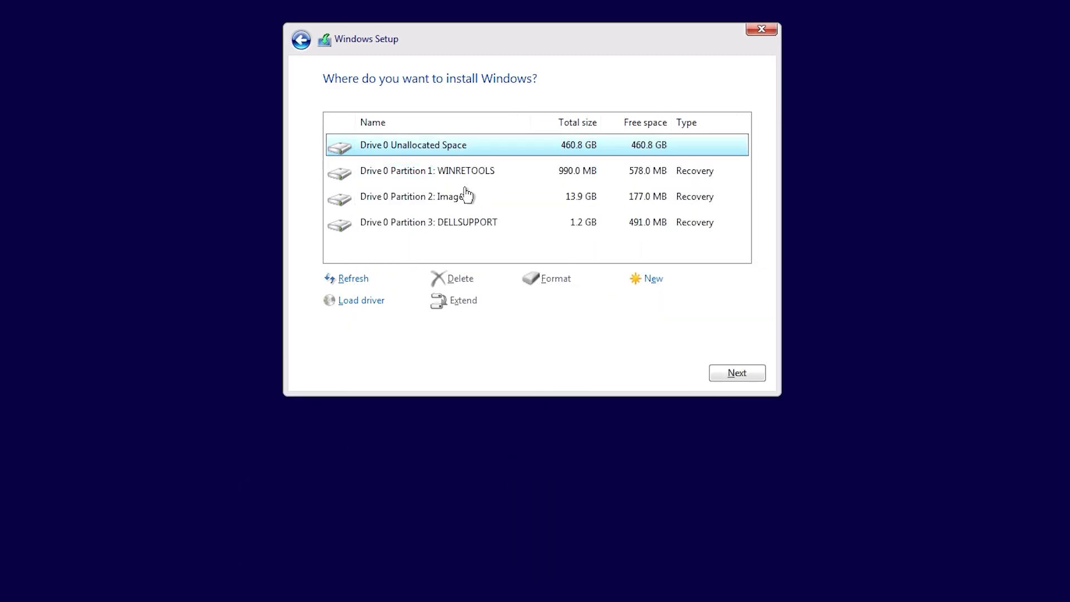
{"action": "left_click", "coordinate": [460, 279]}
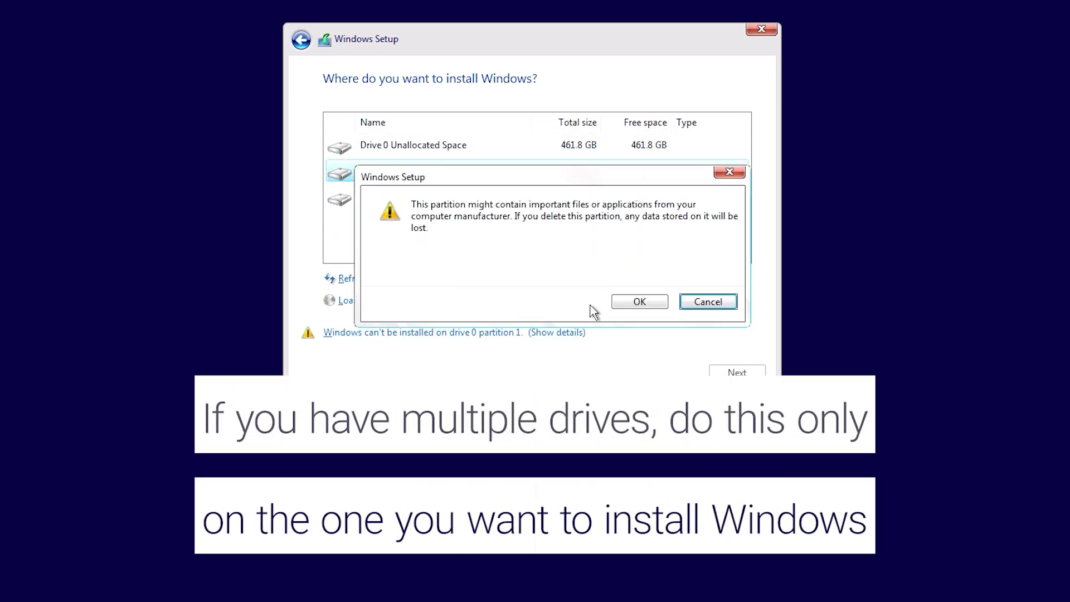
{"action": "left_click", "coordinate": [639, 302]}
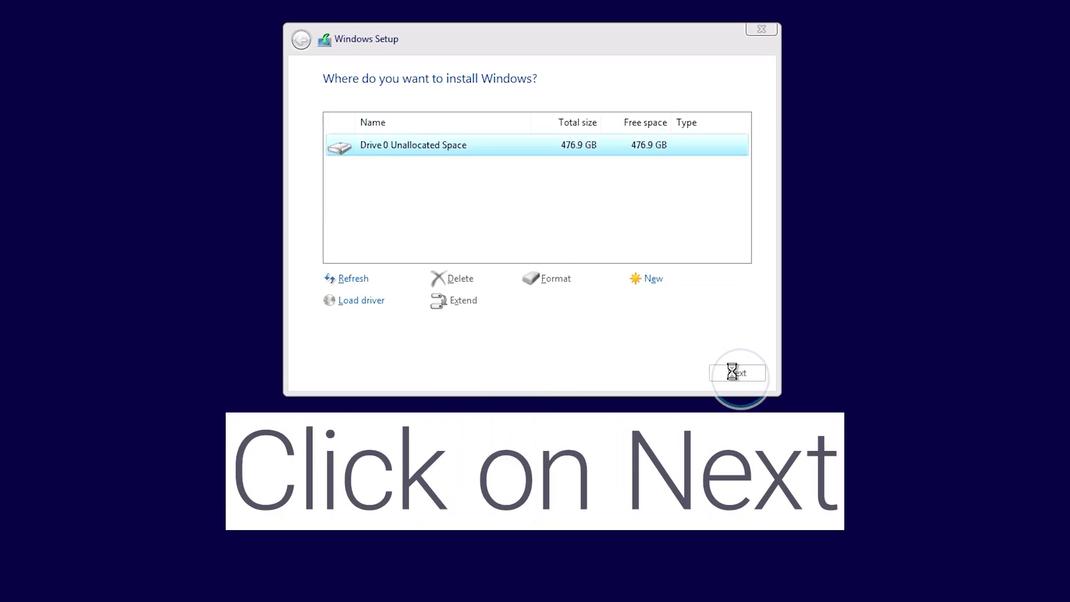
{"action": "left_click", "coordinate": [738, 373]}
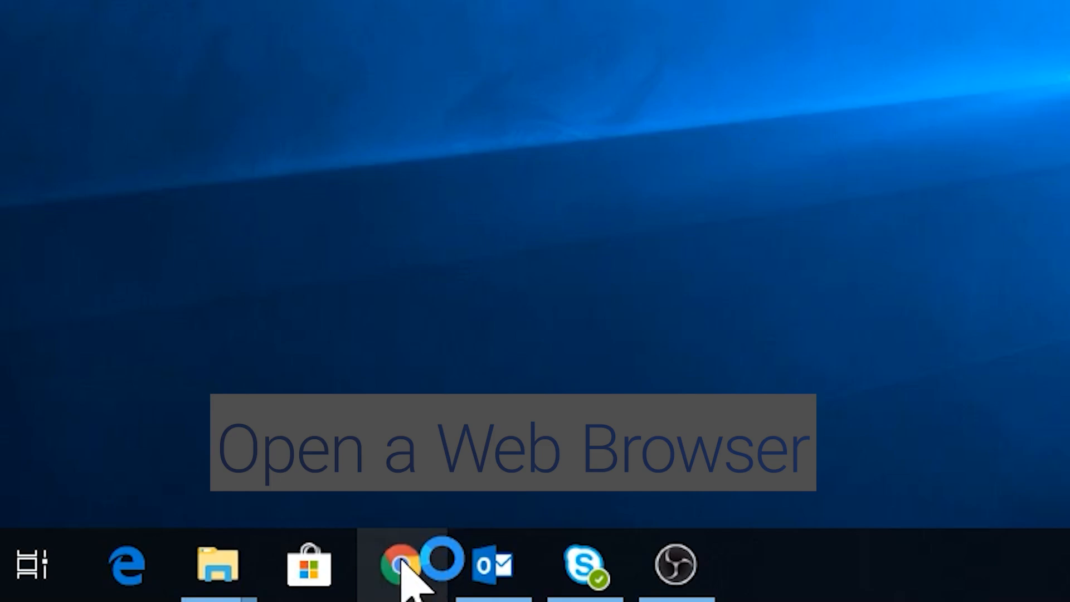
Step: Find Dell SupportAssist for PCs and tablets in Chrome, download and run the installer, then launch it
{"action": "left_click", "coordinate": [399, 565]}
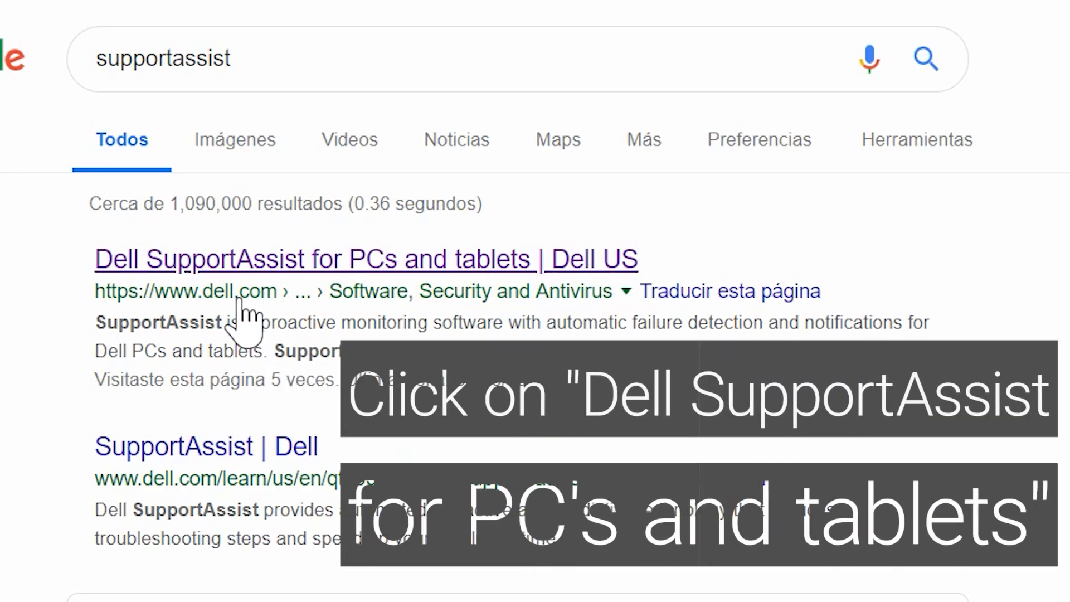
{"action": "left_click", "coordinate": [367, 258]}
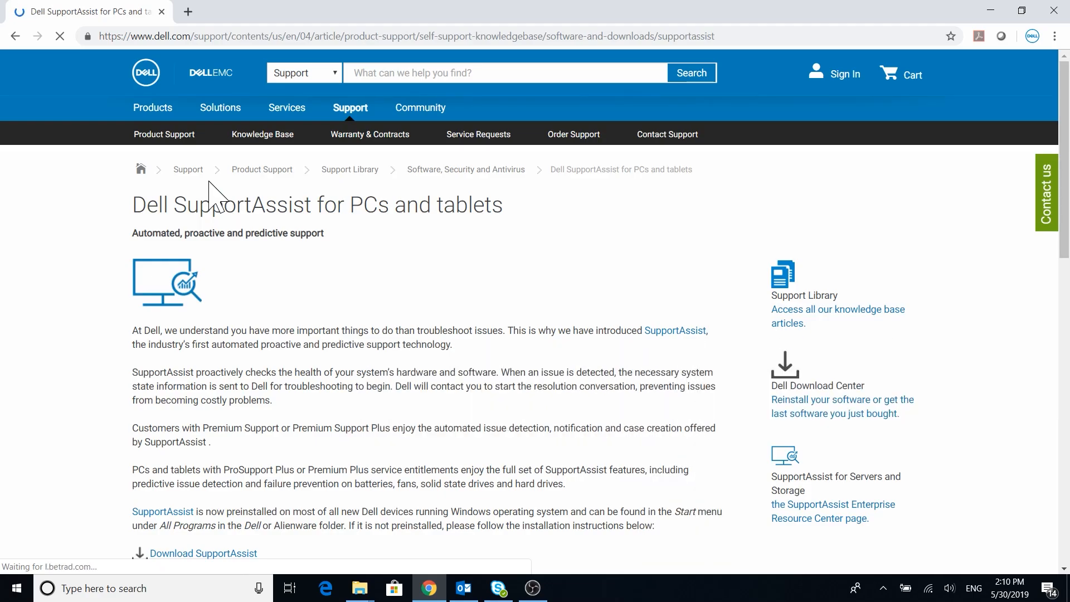
{"action": "scroll", "scroll_direction": "down", "scroll_amount": 3}
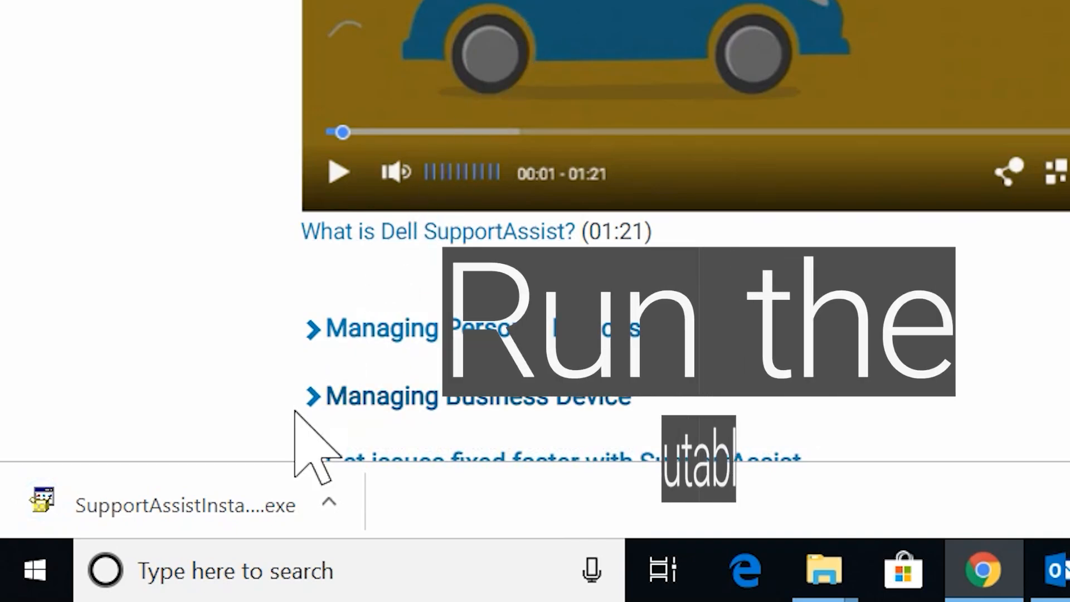
{"action": "left_click", "coordinate": [184, 505]}
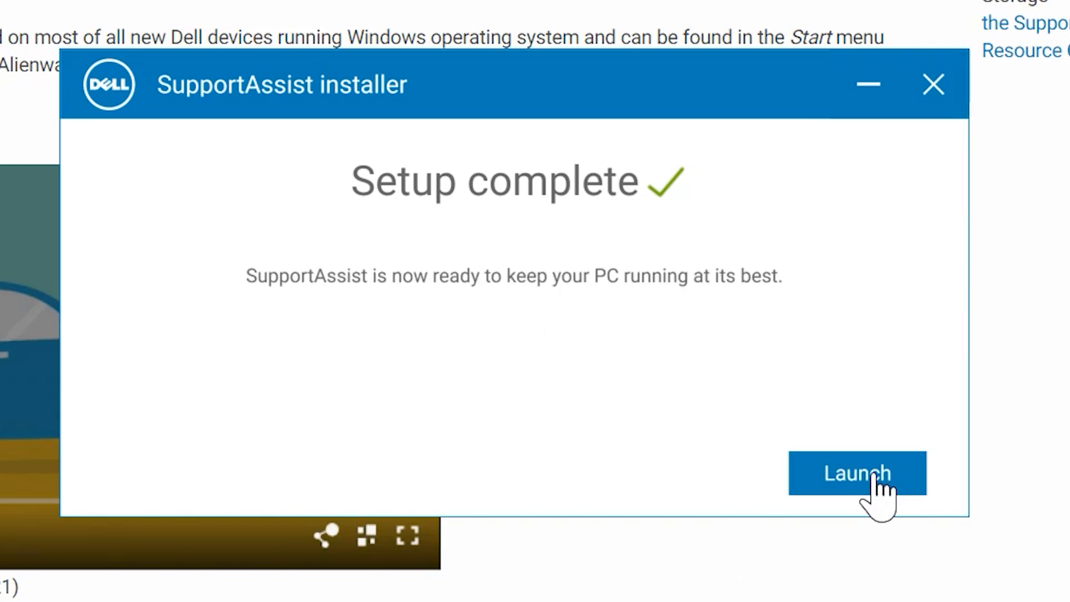
{"action": "left_click", "coordinate": [858, 472]}
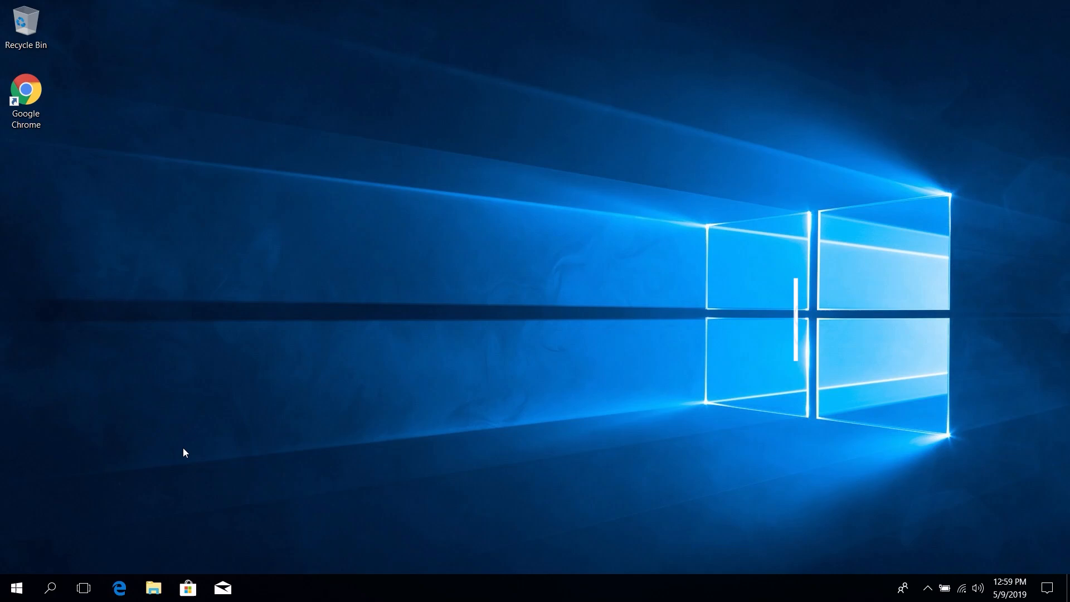
Step: Launch SupportAssist from a Windows search for 'su' and Run Now under Check for available updates
{"action": "type", "text": "su"}
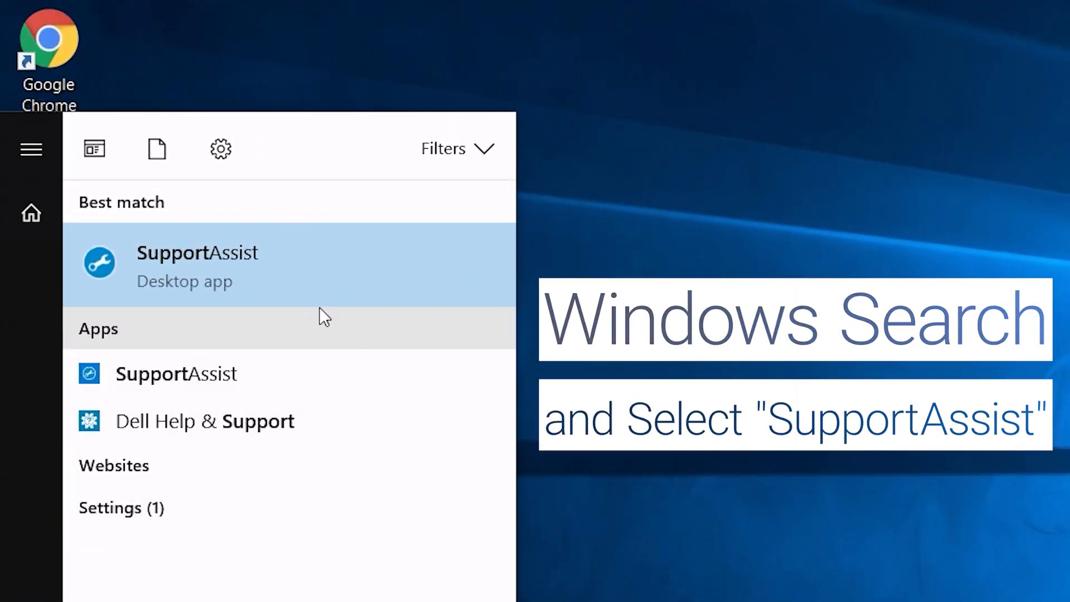
{"action": "left_click", "coordinate": [323, 274]}
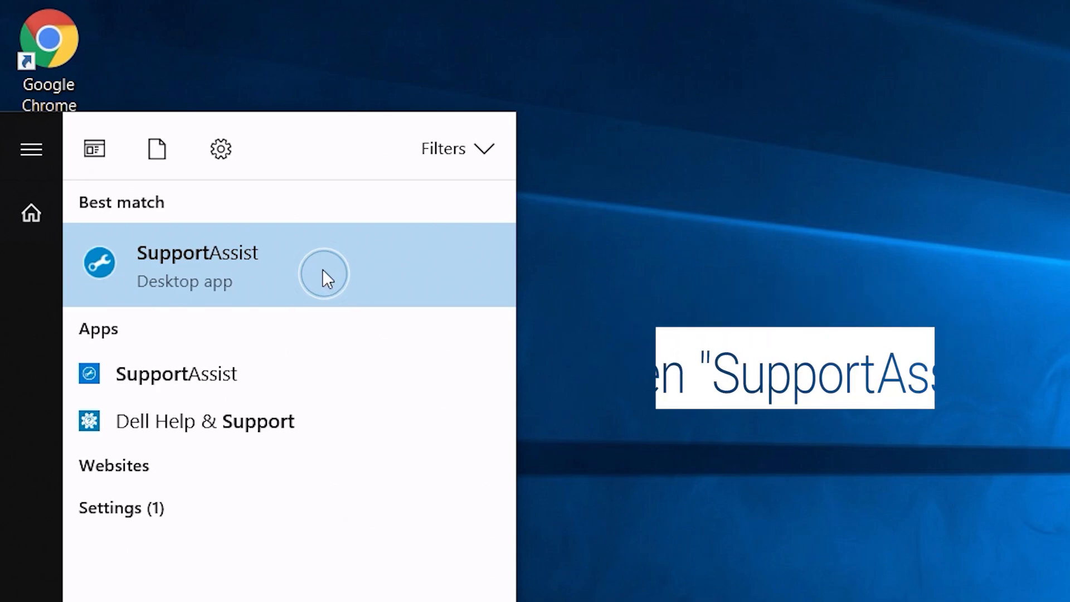
{"action": "left_click", "coordinate": [198, 266]}
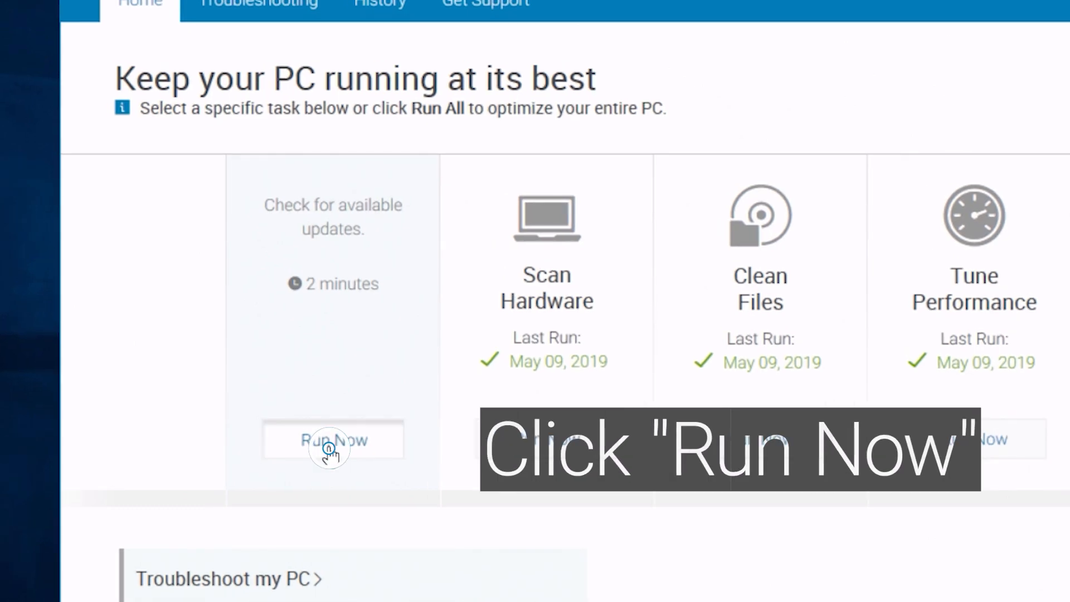
{"action": "left_click", "coordinate": [333, 441]}
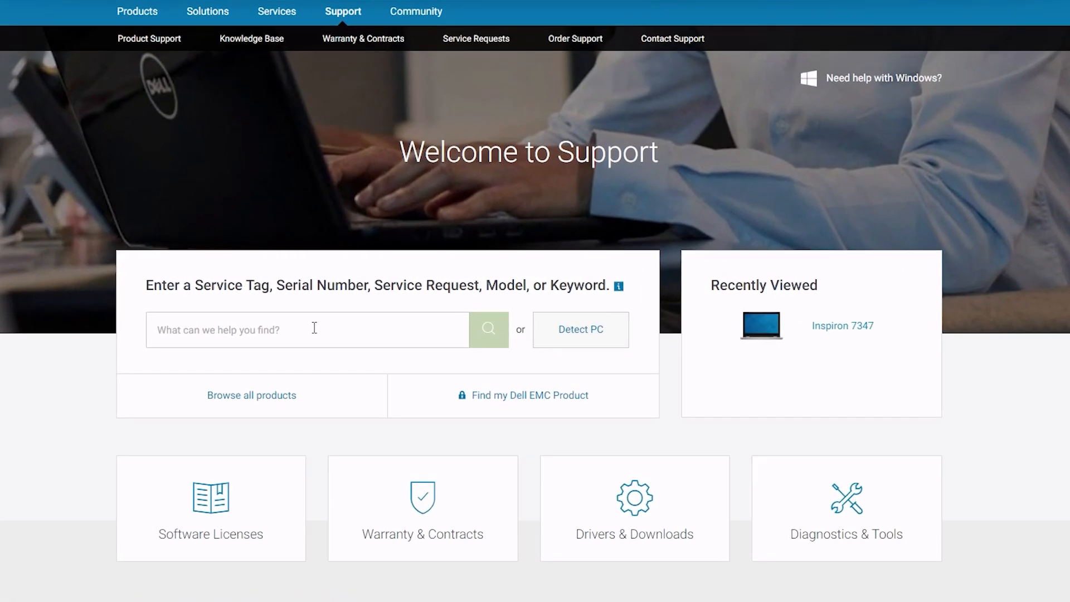
Step: Look up service tag 1234567 and show Drivers & Downloads for the Inspiron 7347
{"action": "type", "text": "12345"}
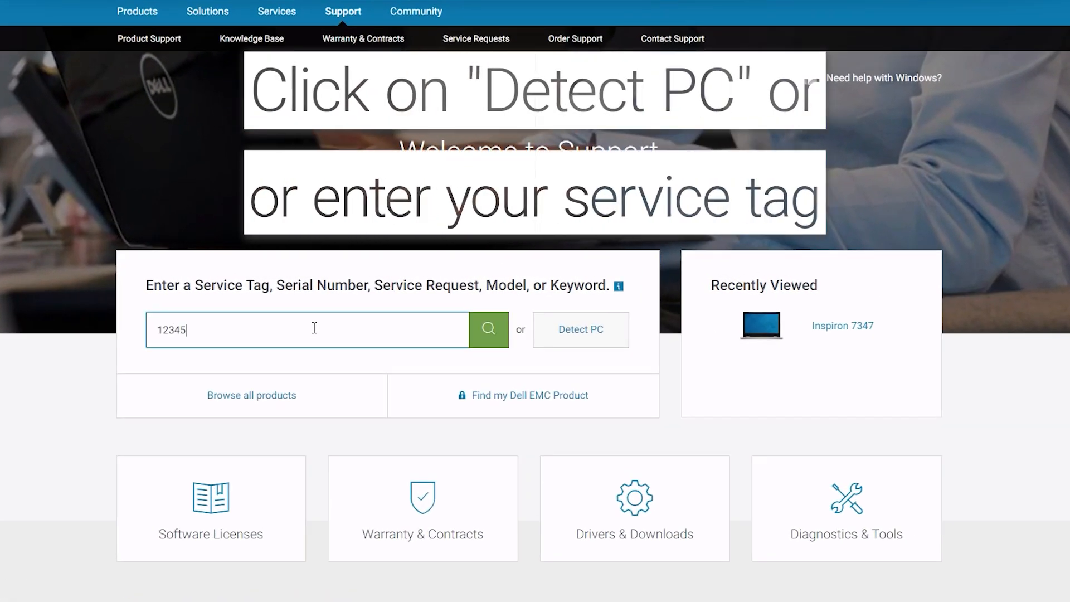
{"action": "type", "text": "67"}
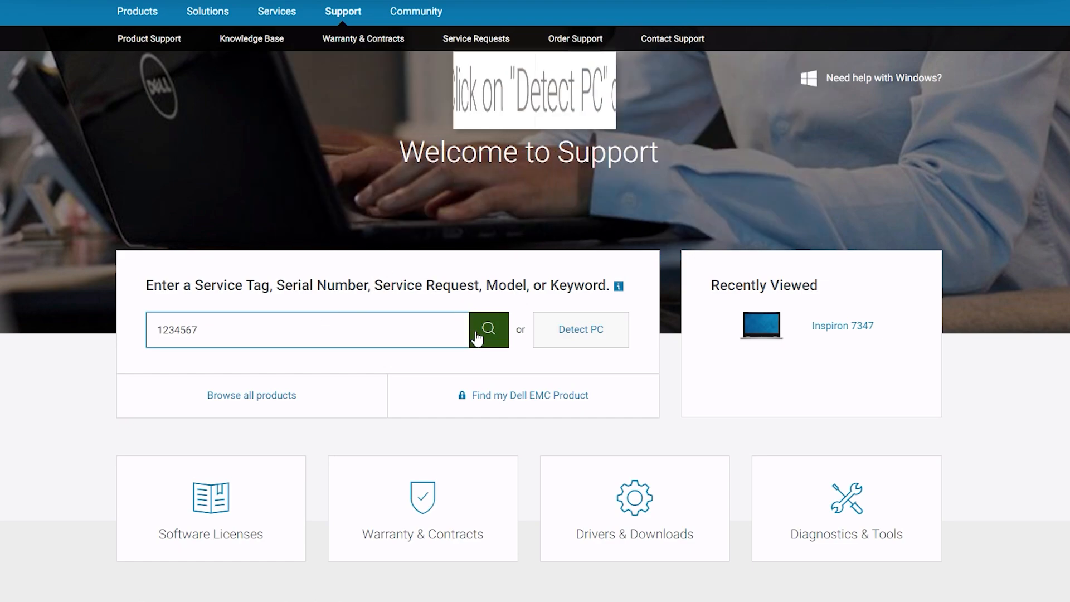
{"action": "left_click", "coordinate": [489, 330]}
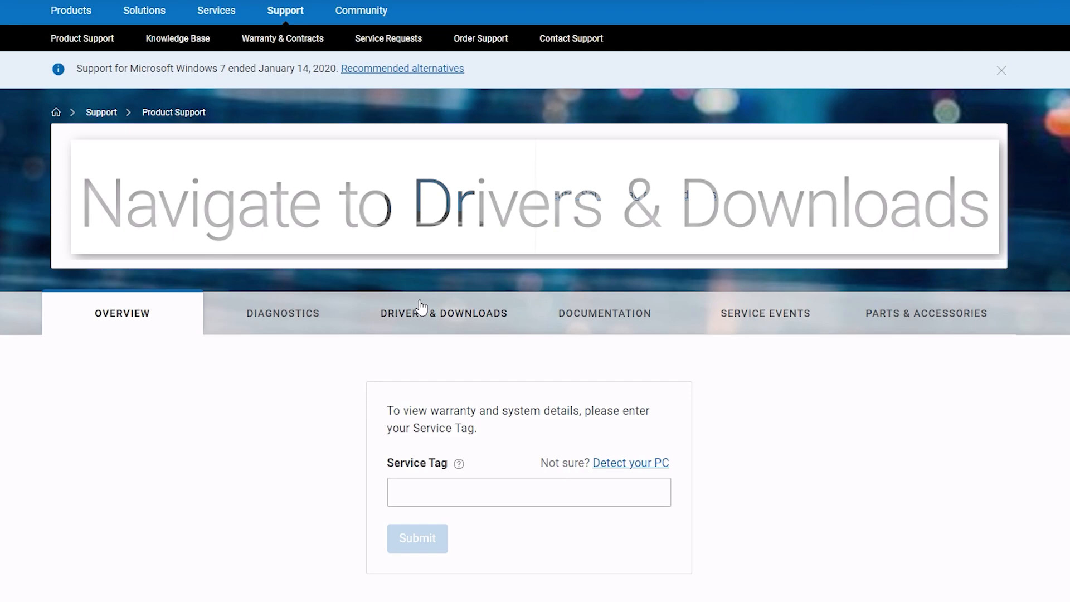
{"action": "left_click", "coordinate": [443, 314]}
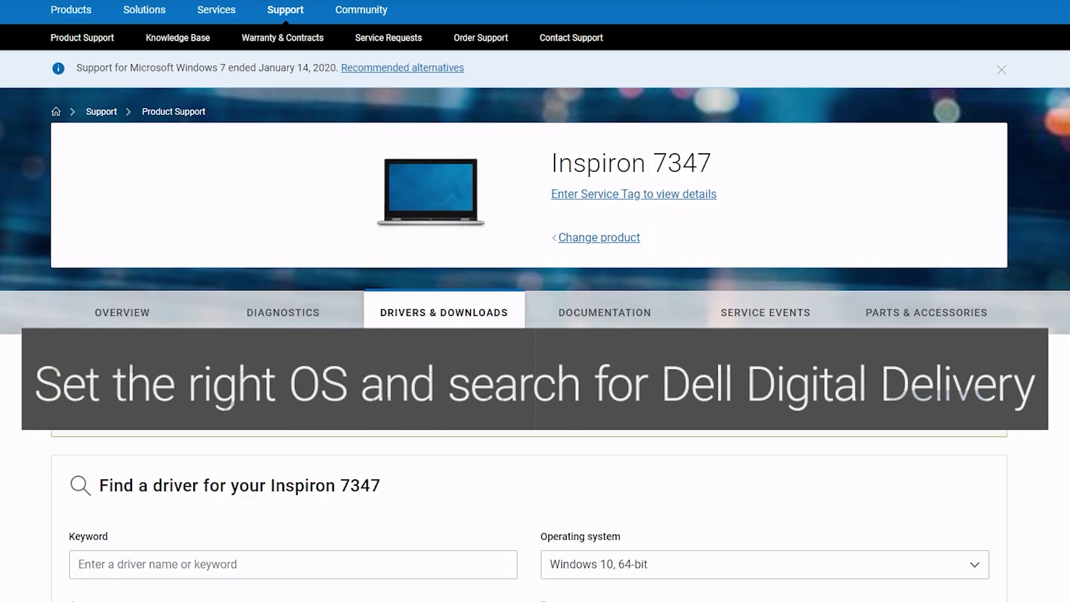
Step: Filter the Windows 10 64-bit downloads by keyword 'Dell digital'
{"action": "scroll", "scroll_direction": "down", "scroll_amount": 3}
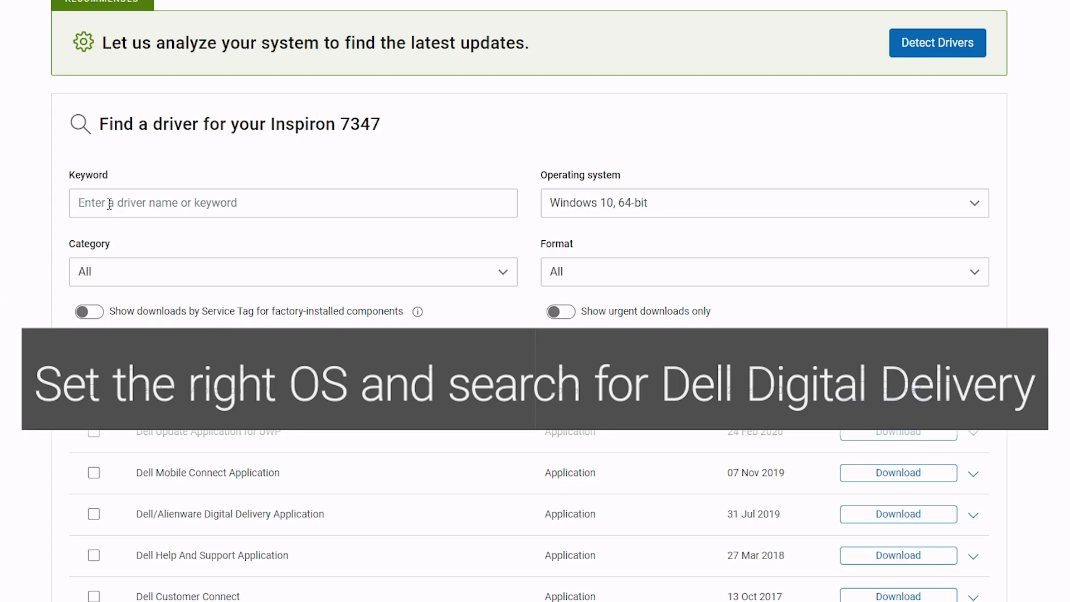
{"action": "type", "text": "Dell"}
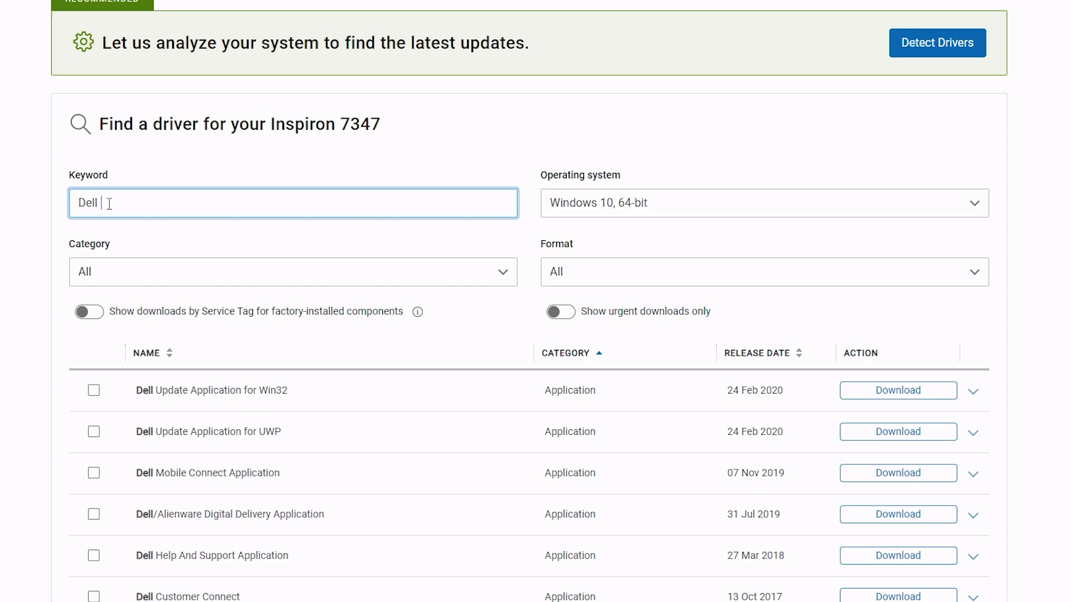
{"action": "type", "text": "digital"}
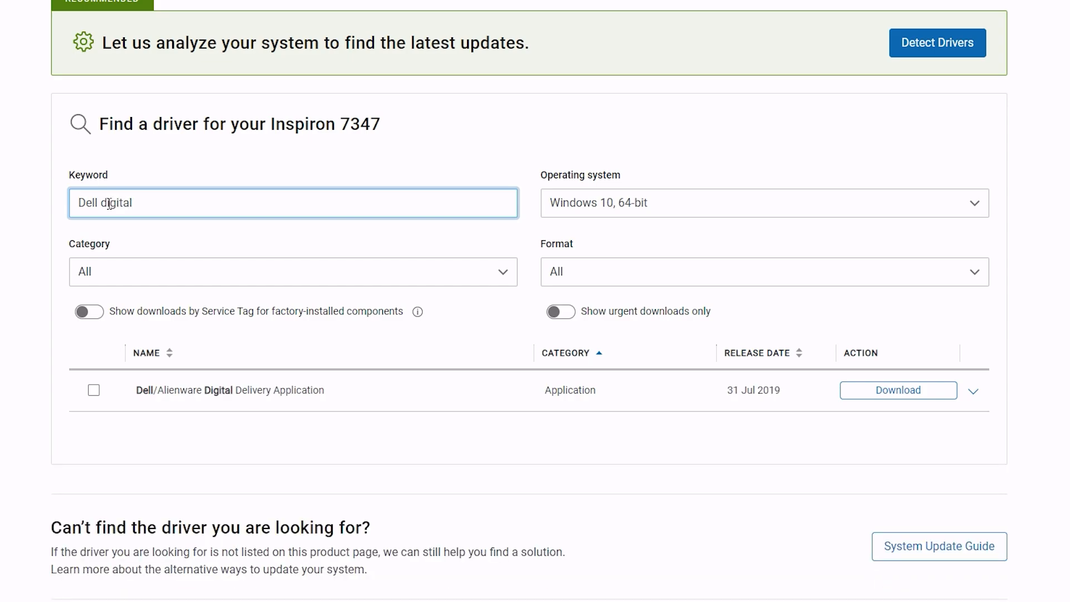